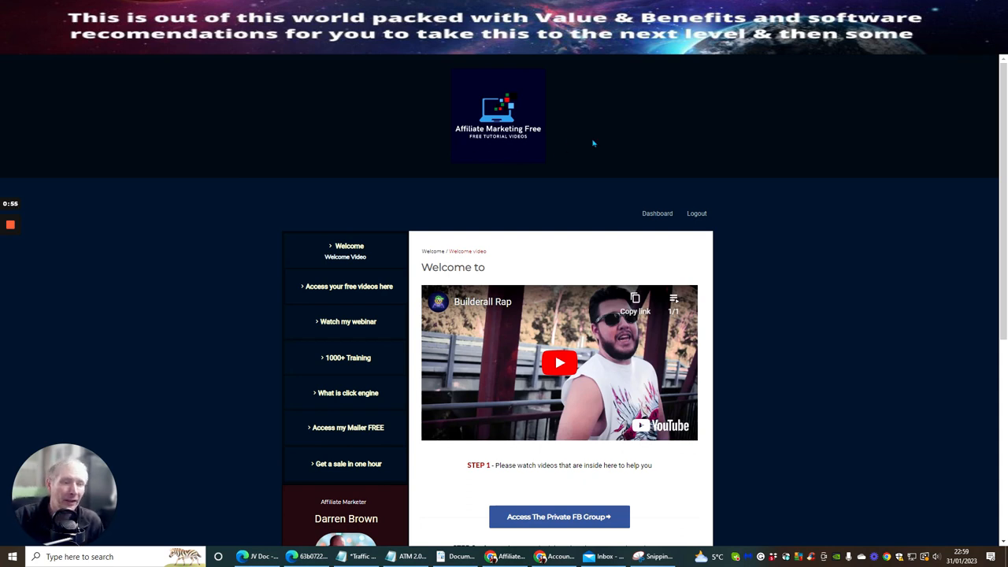
{"action": "mouse_move", "coordinate": [300, 358]}
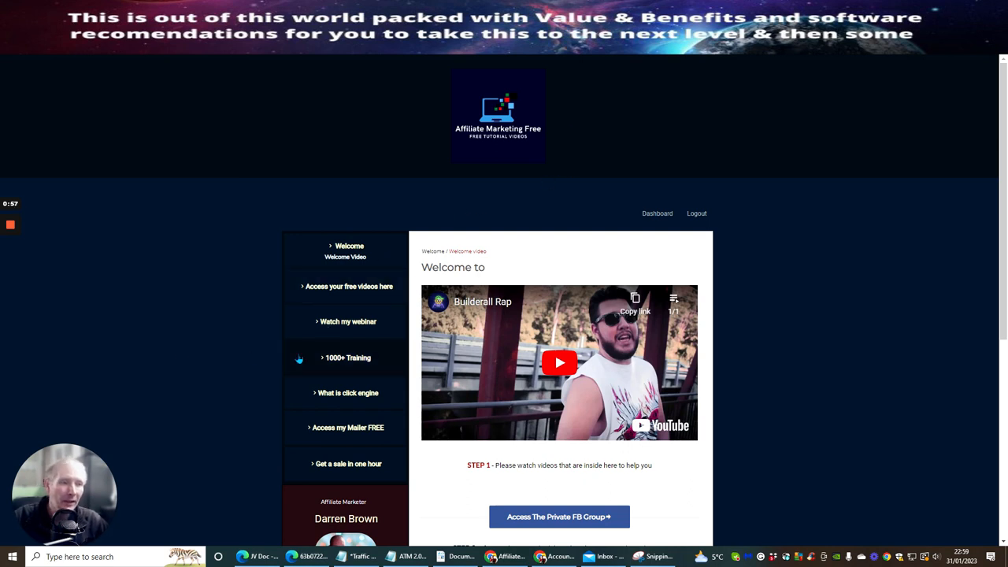
{"action": "mouse_move", "coordinate": [187, 377]}
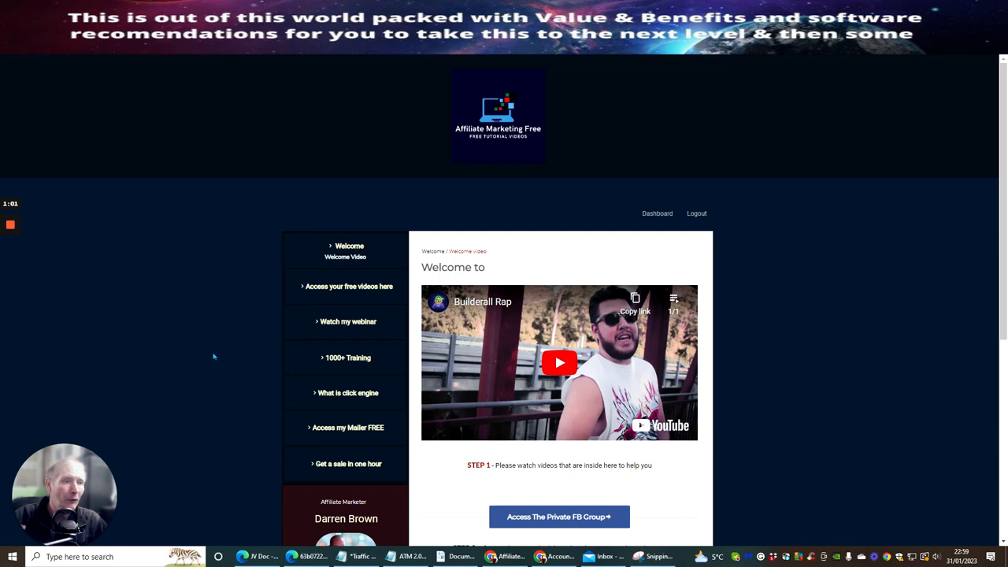
{"action": "mouse_move", "coordinate": [180, 355]}
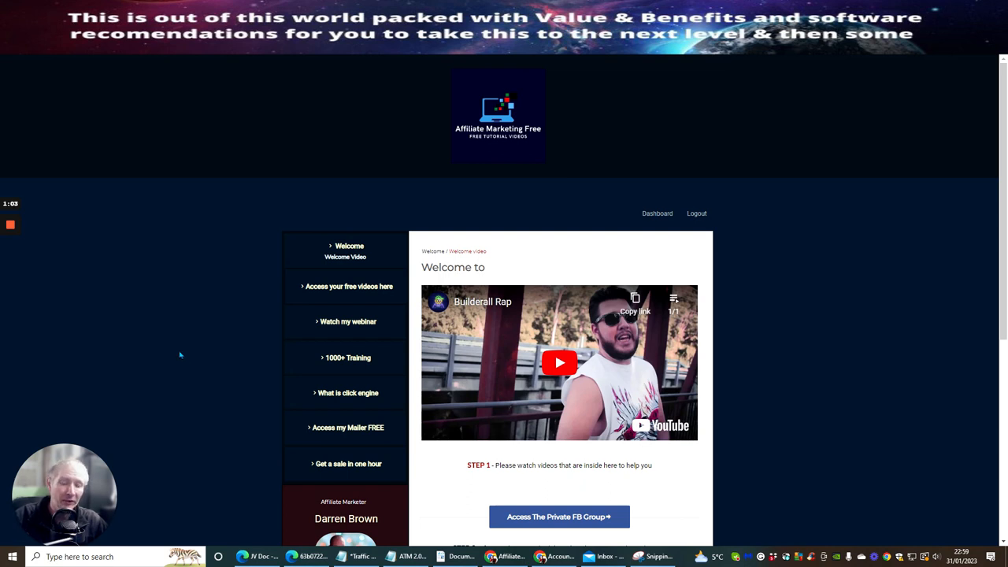
{"action": "mouse_move", "coordinate": [208, 336]}
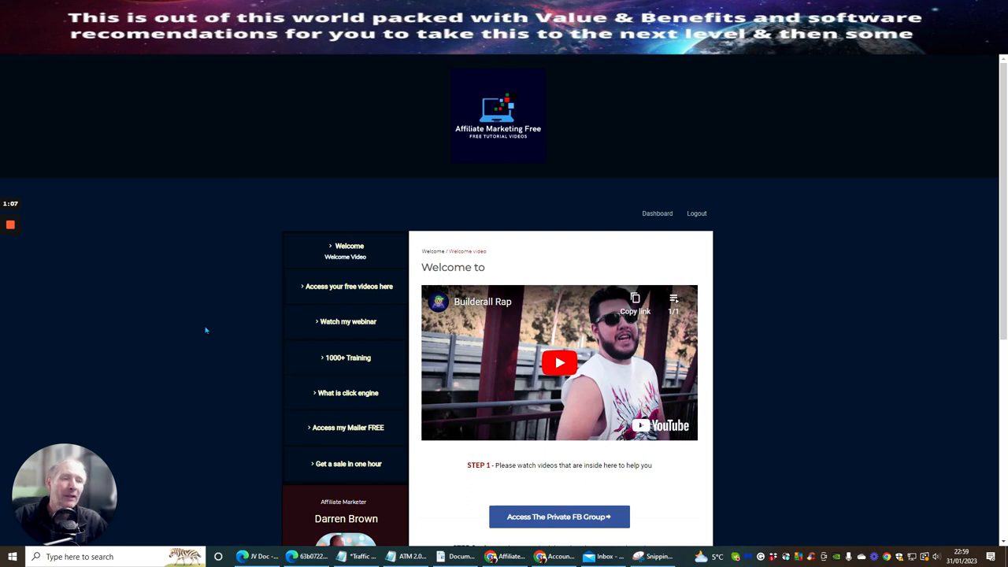
{"action": "mouse_move", "coordinate": [302, 253]}
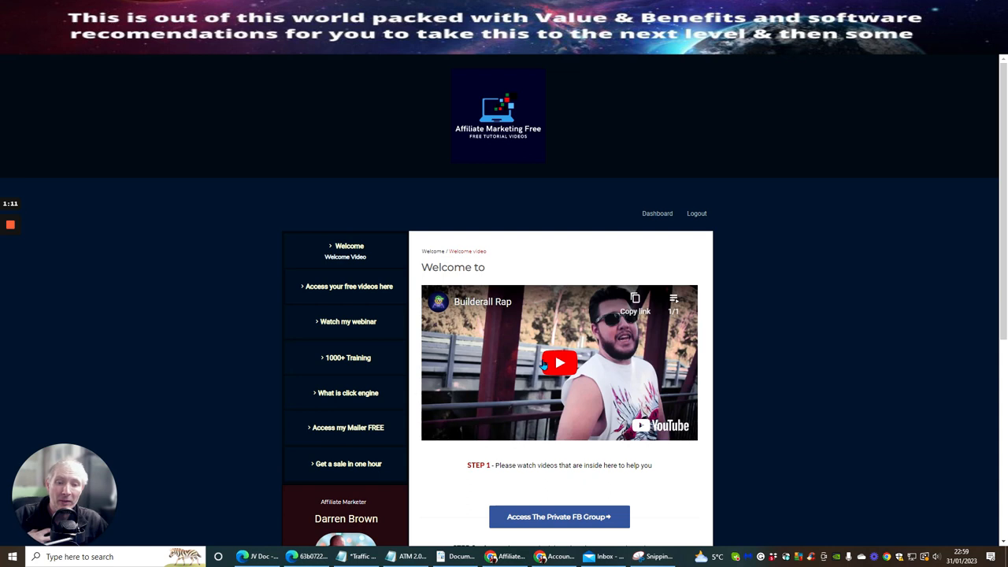
{"action": "mouse_move", "coordinate": [806, 231]}
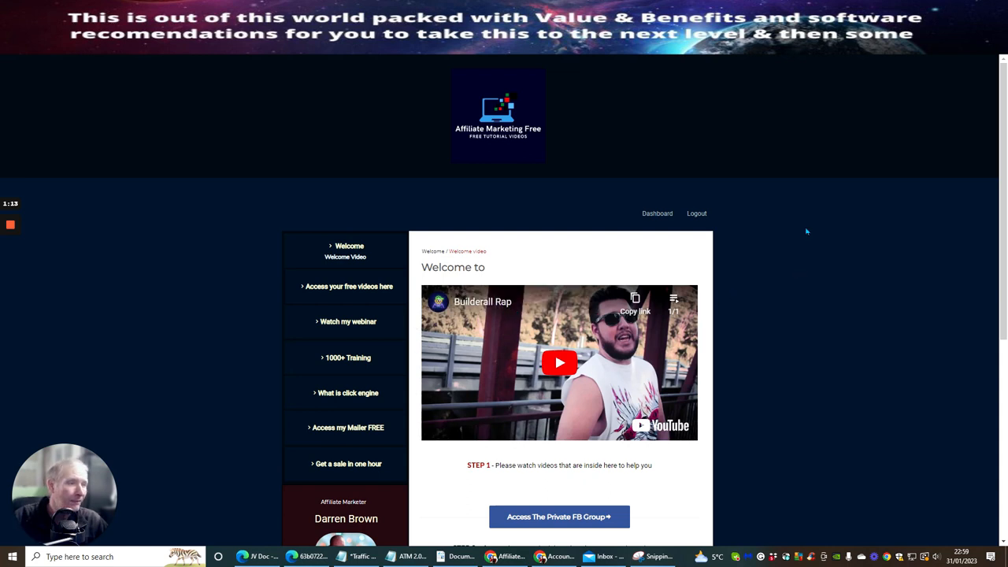
Scroll the members site page down, then back up to the sidebar menu.
{"action": "scroll", "scroll_direction": "down", "scroll_amount": 3}
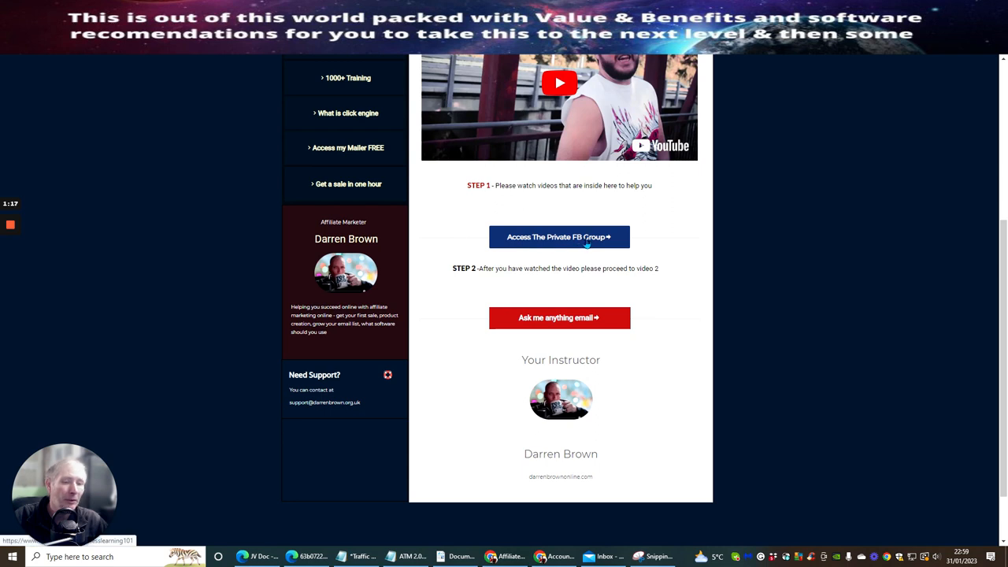
{"action": "mouse_move", "coordinate": [559, 318]}
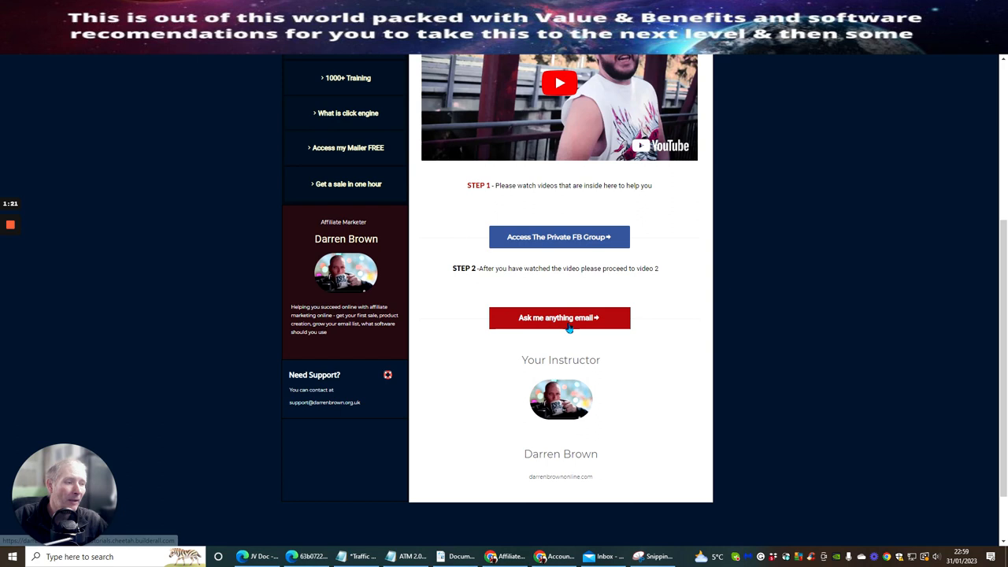
{"action": "mouse_move", "coordinate": [812, 283]}
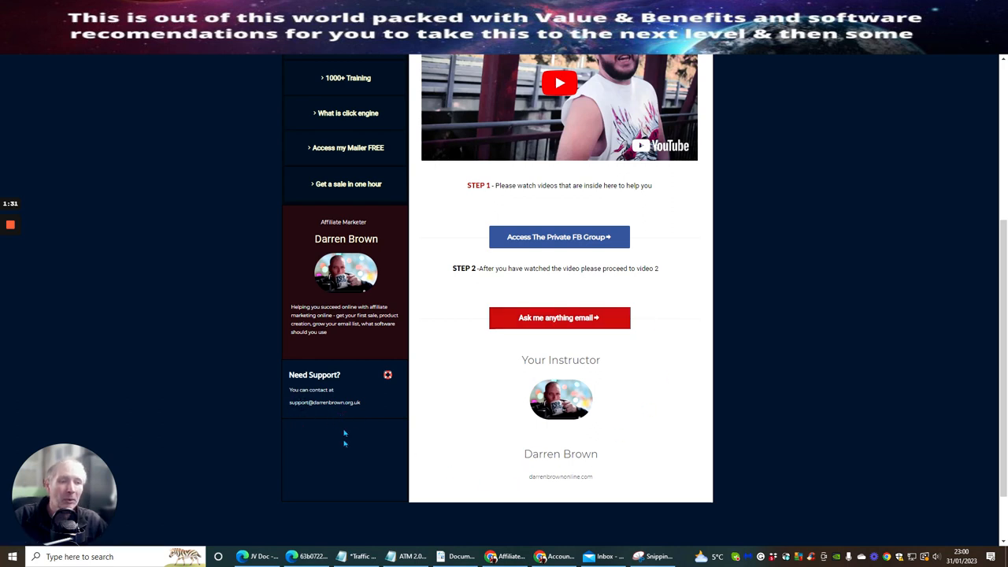
{"action": "scroll", "scroll_direction": "up", "scroll_amount": 3}
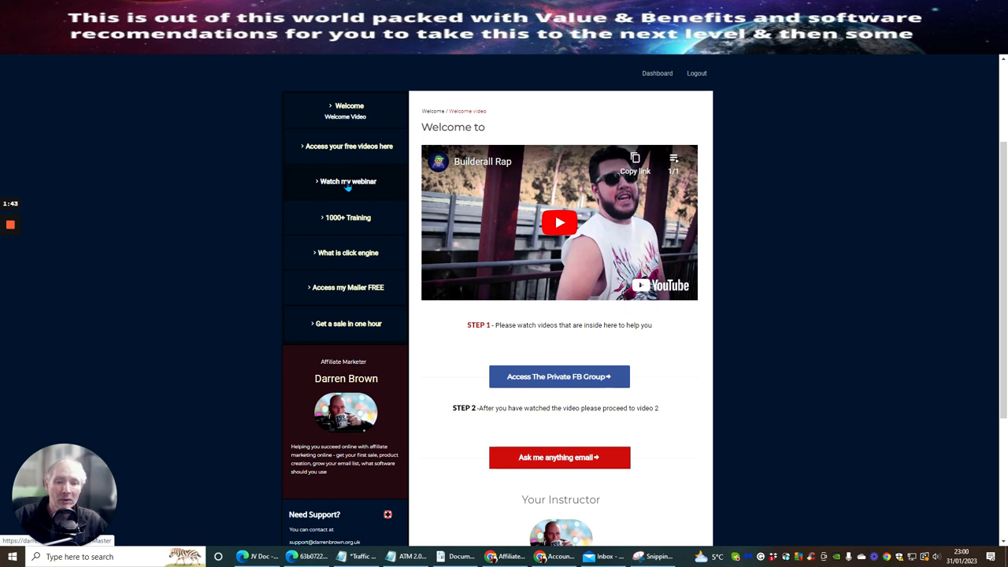
{"action": "mouse_move", "coordinate": [348, 217]}
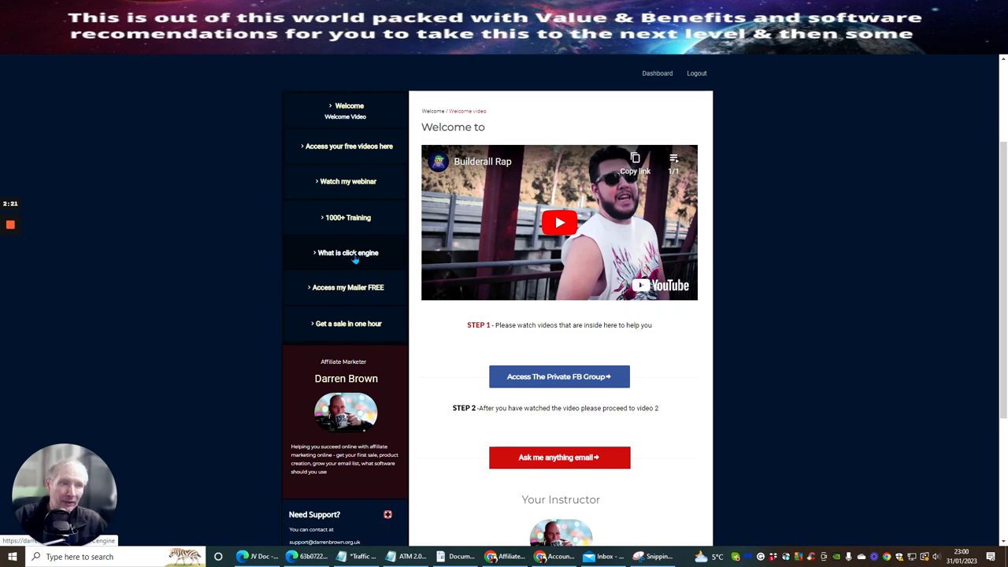
{"action": "mouse_move", "coordinate": [347, 288]}
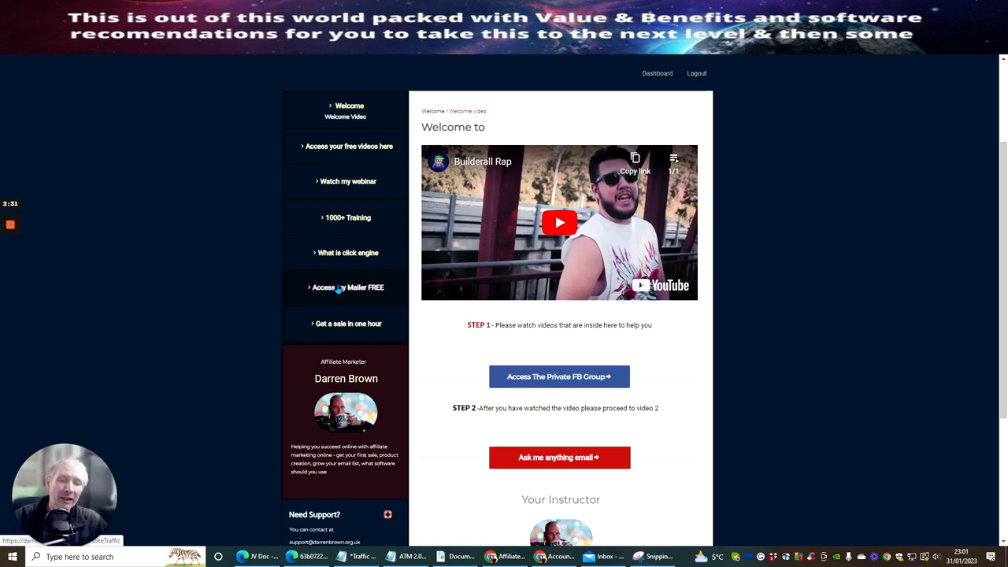
{"action": "mouse_move", "coordinate": [321, 339]}
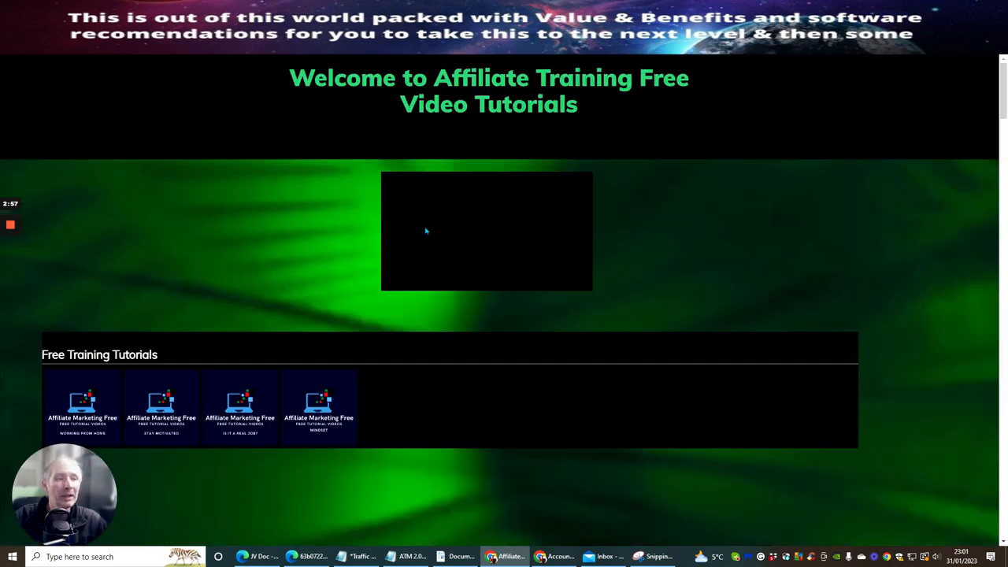
{"action": "mouse_move", "coordinate": [496, 215]}
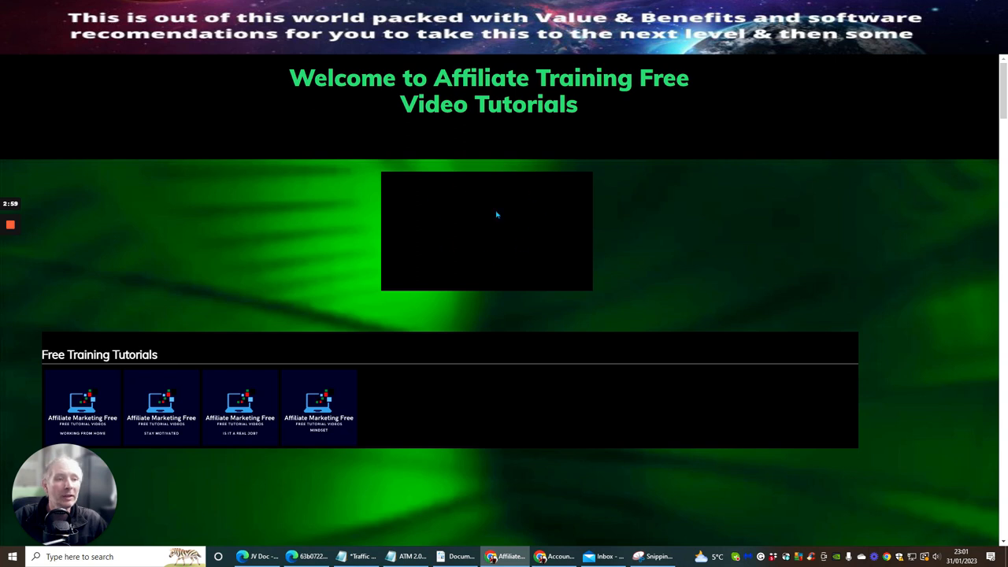
Play the featured Builderall.com video and scroll down to the NEED Bonuses section.
{"action": "left_click", "coordinate": [487, 231]}
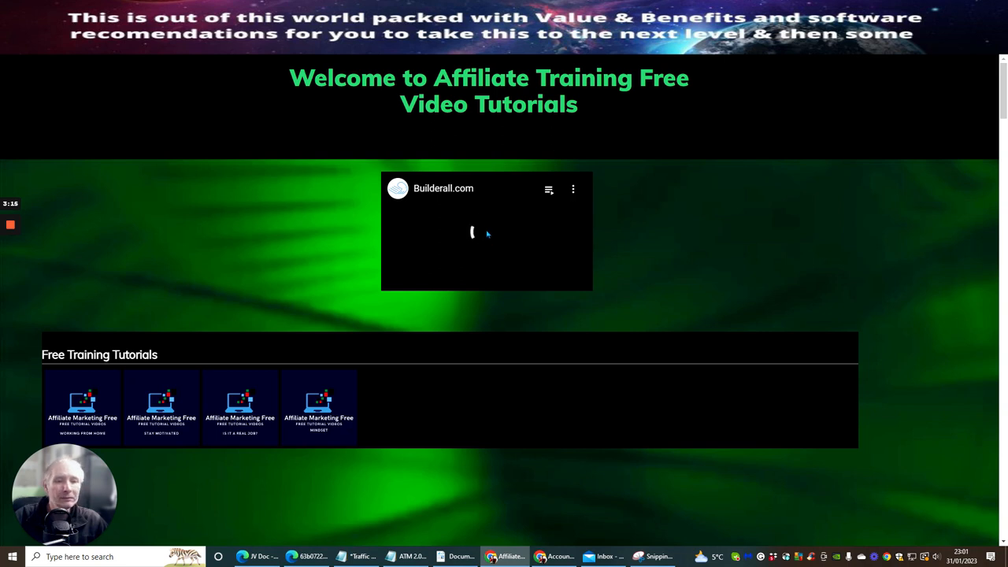
{"action": "scroll", "scroll_direction": "down", "scroll_amount": 3}
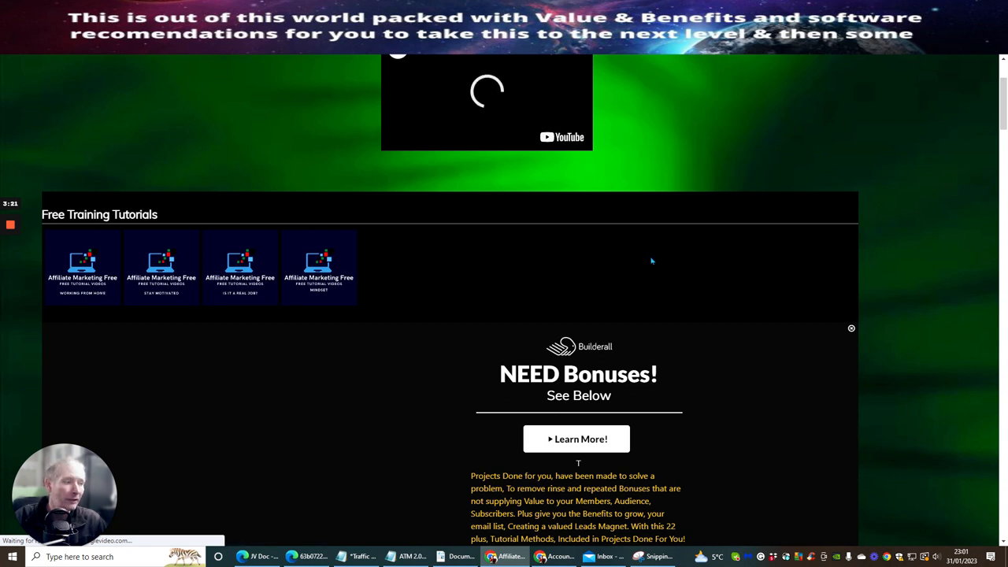
{"action": "scroll", "scroll_direction": "down", "scroll_amount": 3}
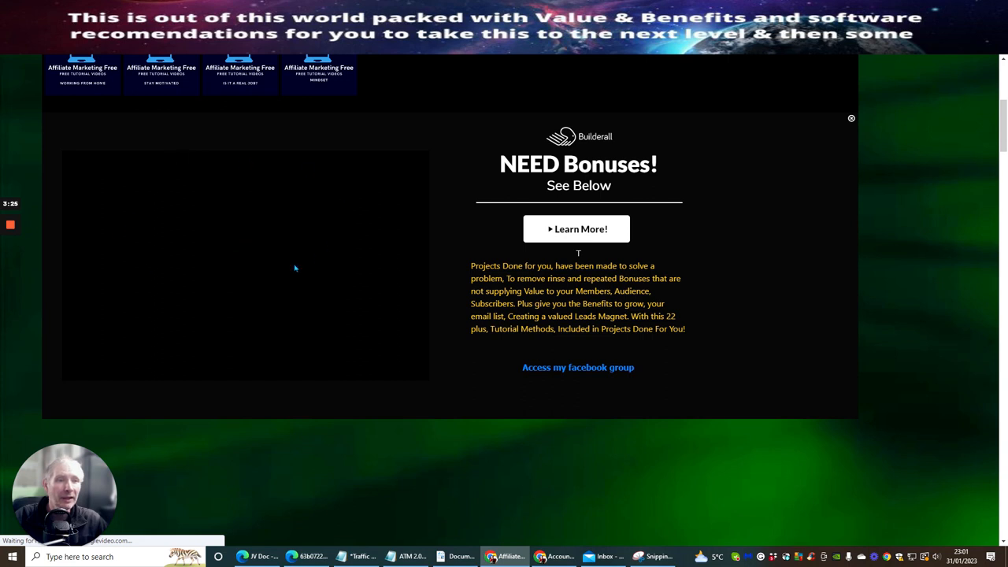
{"action": "mouse_move", "coordinate": [587, 387]}
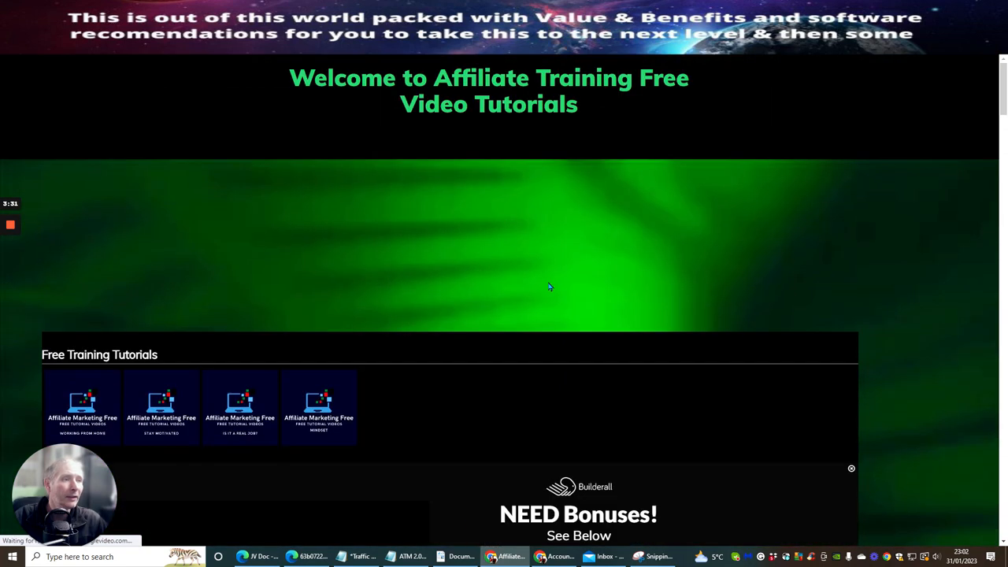
{"action": "mouse_move", "coordinate": [460, 240]}
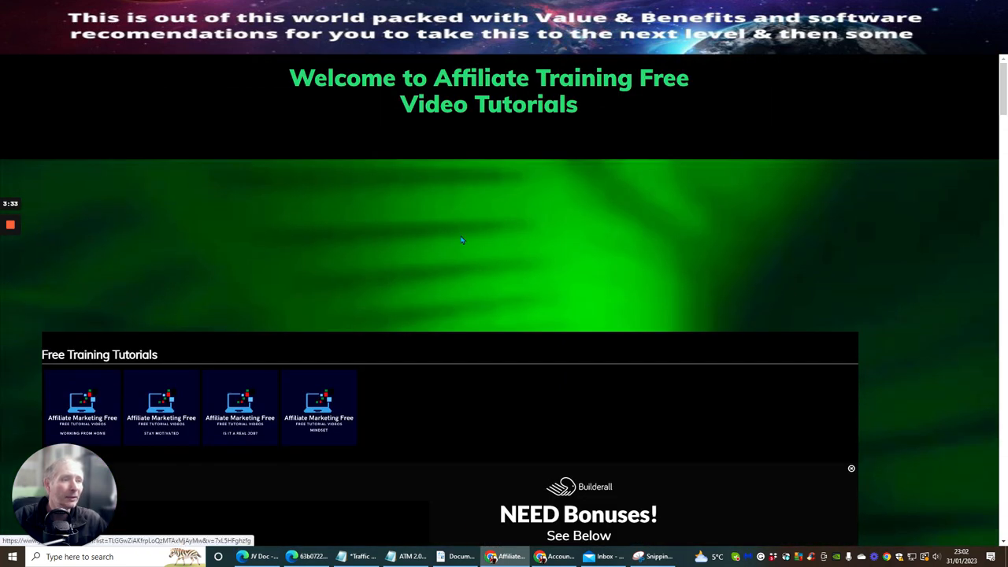
{"action": "scroll", "scroll_direction": "down", "scroll_amount": 3}
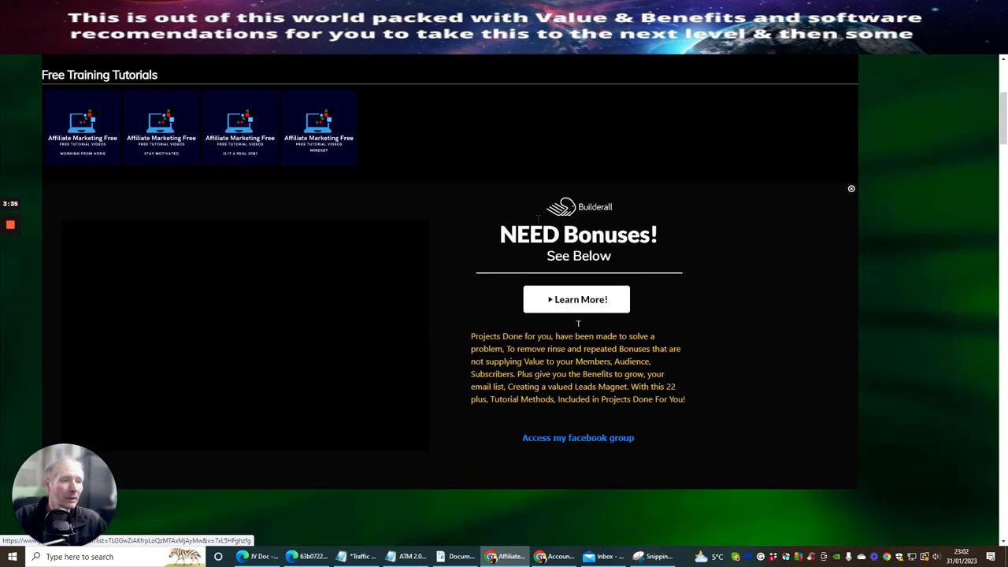
{"action": "scroll", "scroll_direction": "up", "scroll_amount": 3}
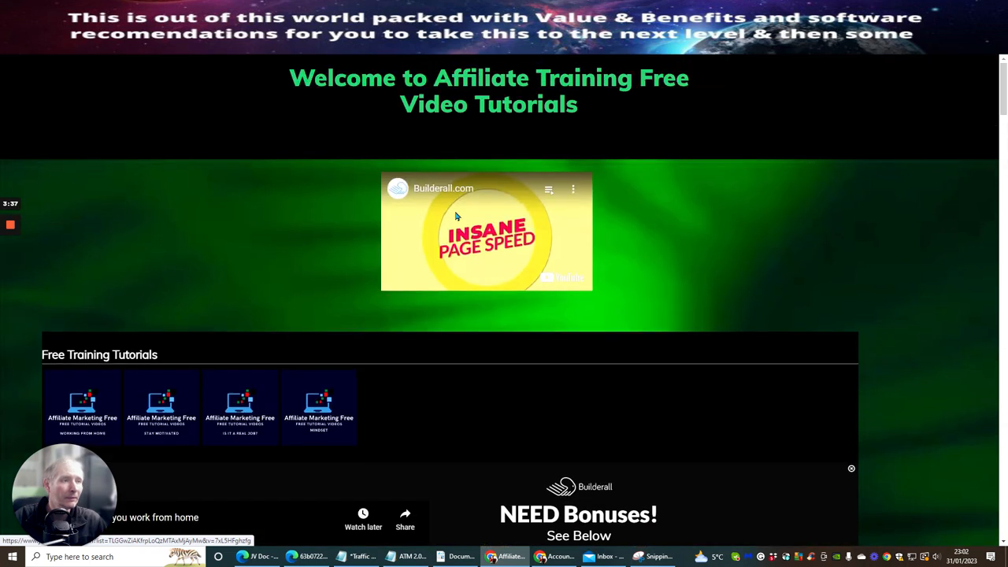
{"action": "scroll", "scroll_direction": "down", "scroll_amount": 3}
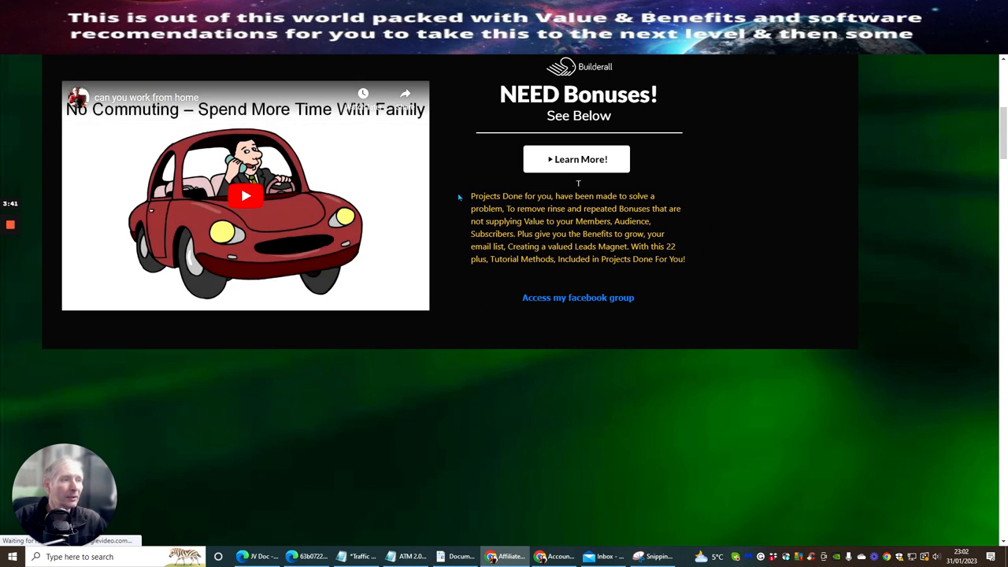
{"action": "mouse_move", "coordinate": [634, 276]}
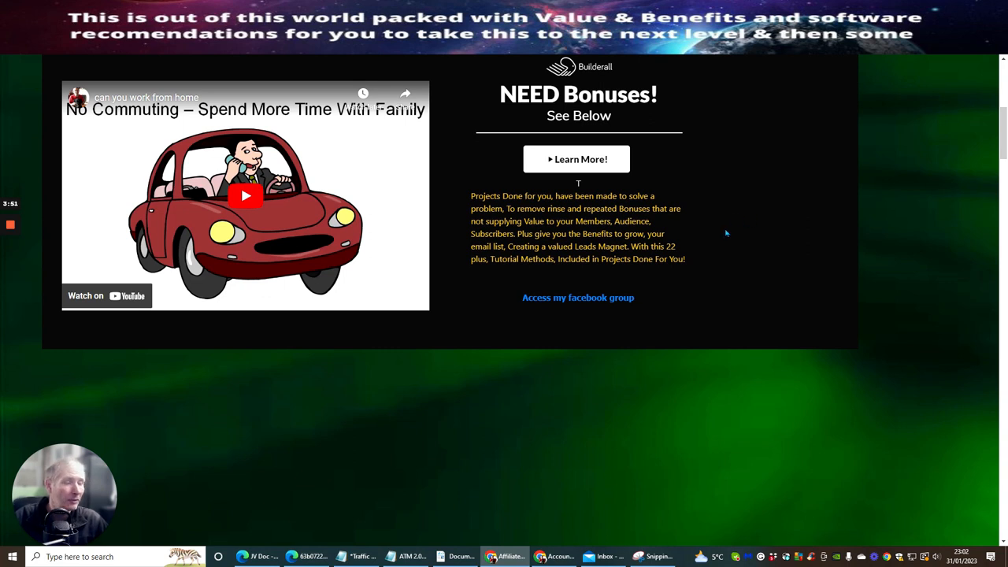
{"action": "mouse_move", "coordinate": [419, 409]}
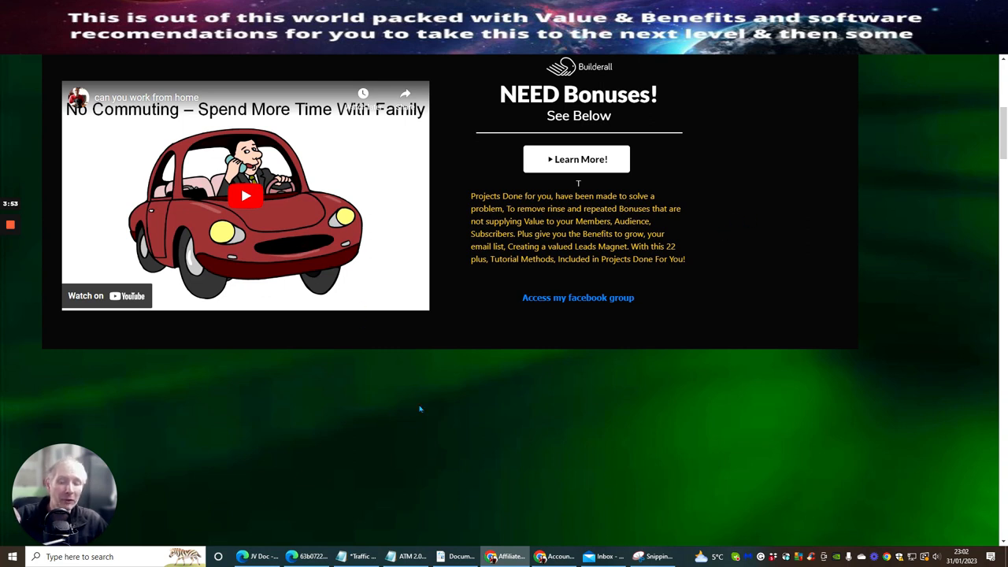
{"action": "mouse_move", "coordinate": [424, 419]}
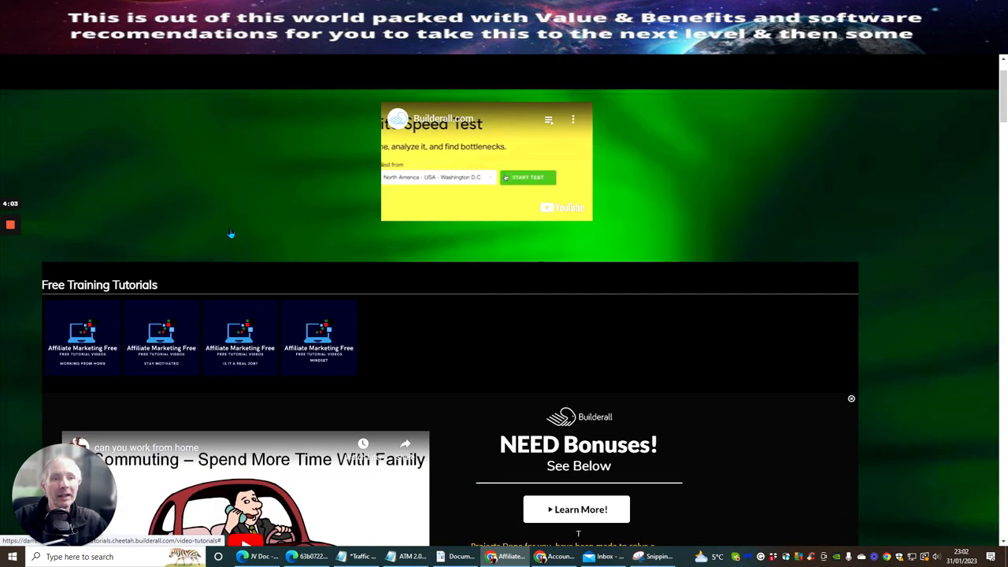
{"action": "mouse_move", "coordinate": [357, 326]}
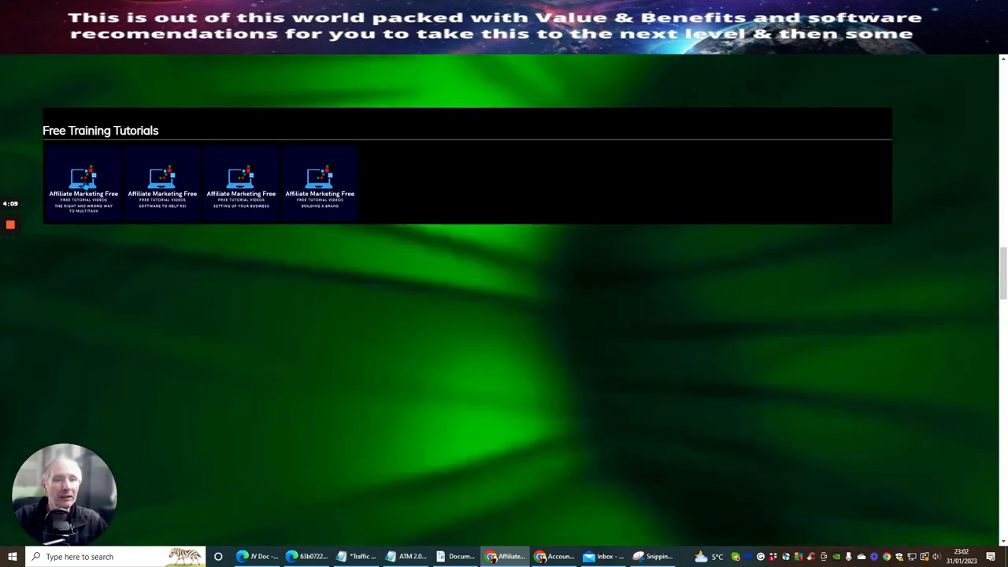
{"action": "scroll", "scroll_direction": "up", "scroll_amount": 3}
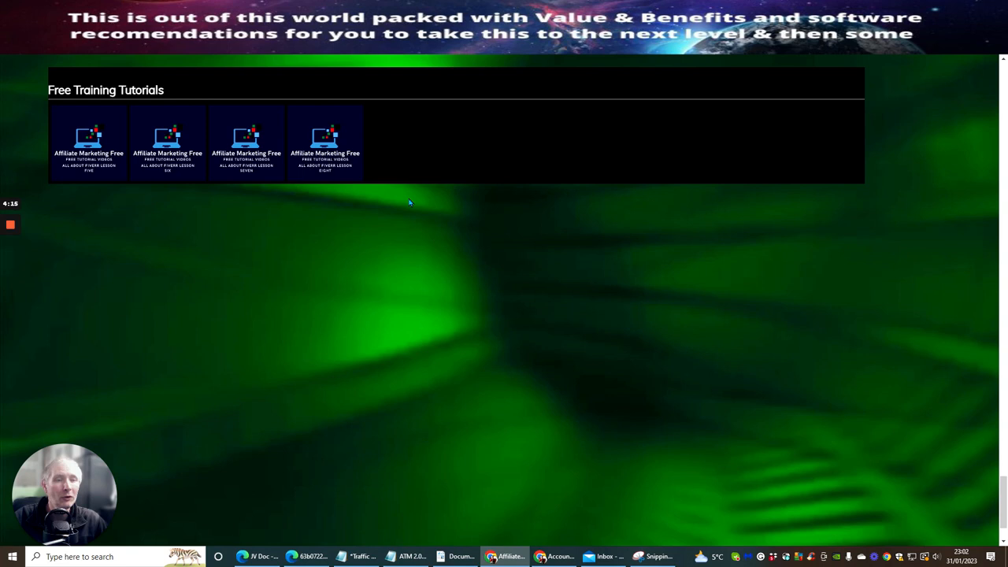
{"action": "scroll", "scroll_direction": "down", "scroll_amount": 3}
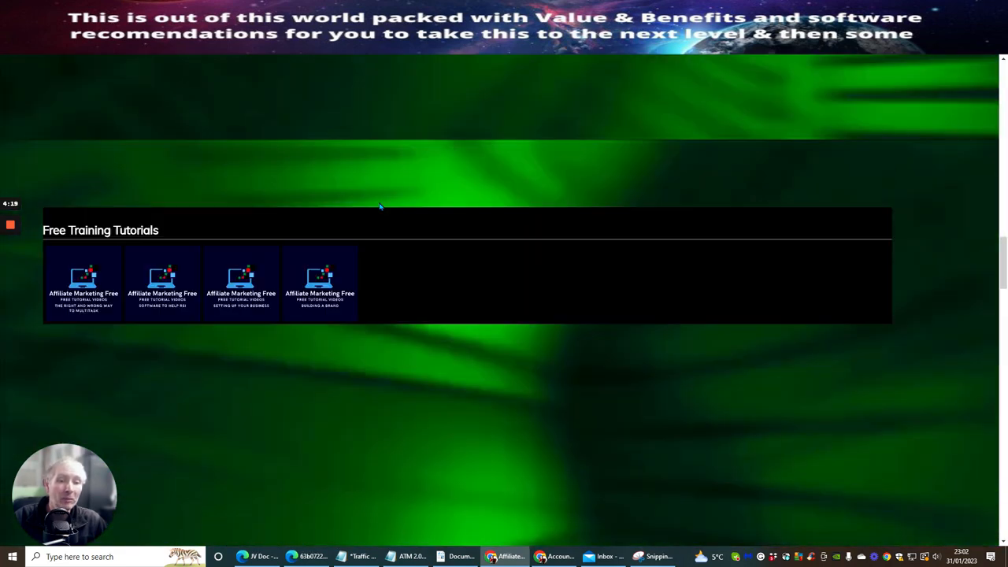
{"action": "scroll", "scroll_direction": "down", "scroll_amount": 3}
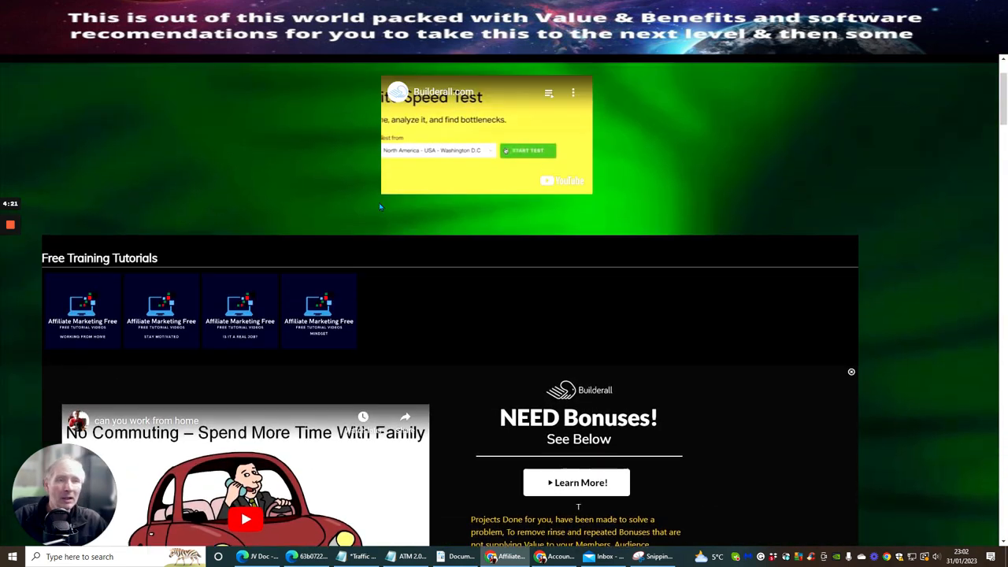
{"action": "scroll", "scroll_direction": "up", "scroll_amount": 3}
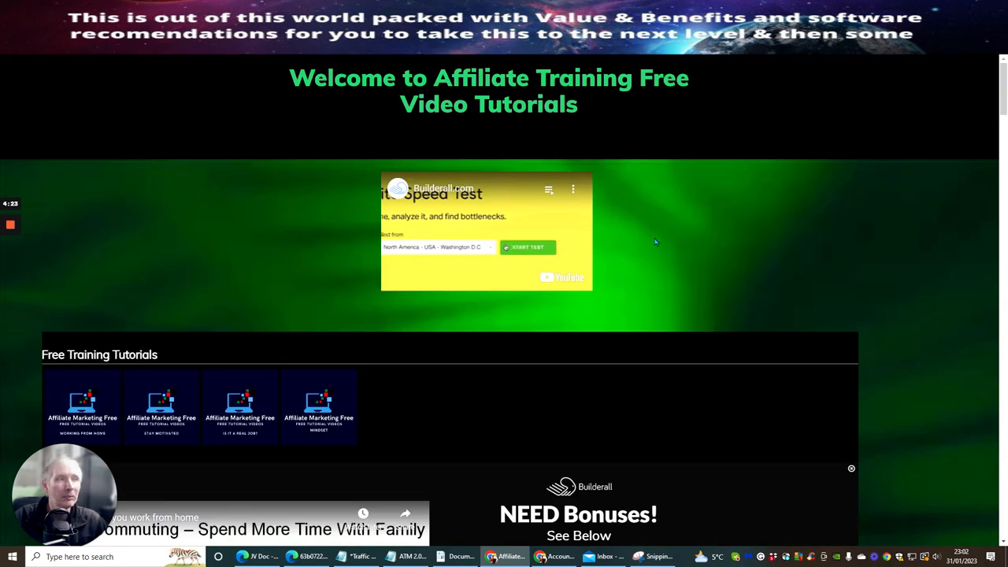
{"action": "mouse_move", "coordinate": [224, 252]}
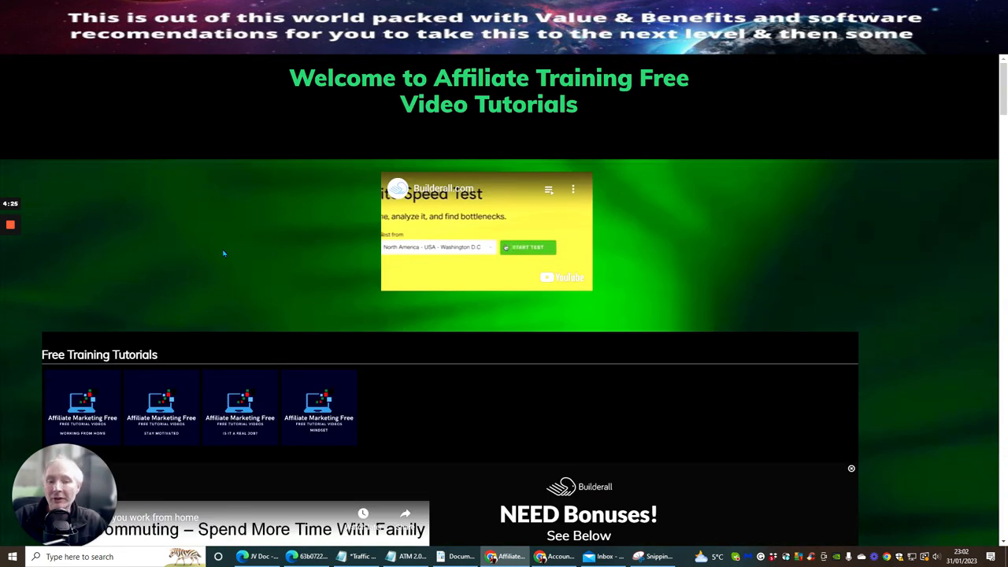
{"action": "mouse_move", "coordinate": [280, 396]}
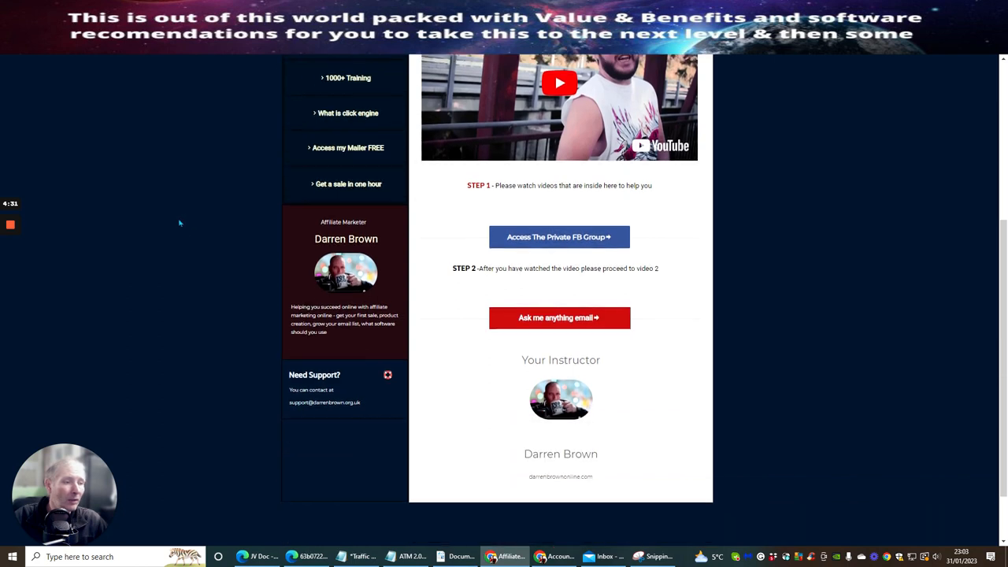
Load the 'How to Tell a Story with Email' tutorial and follow its Need Help offer to Builderall.
{"action": "scroll", "scroll_direction": "up", "scroll_amount": 3}
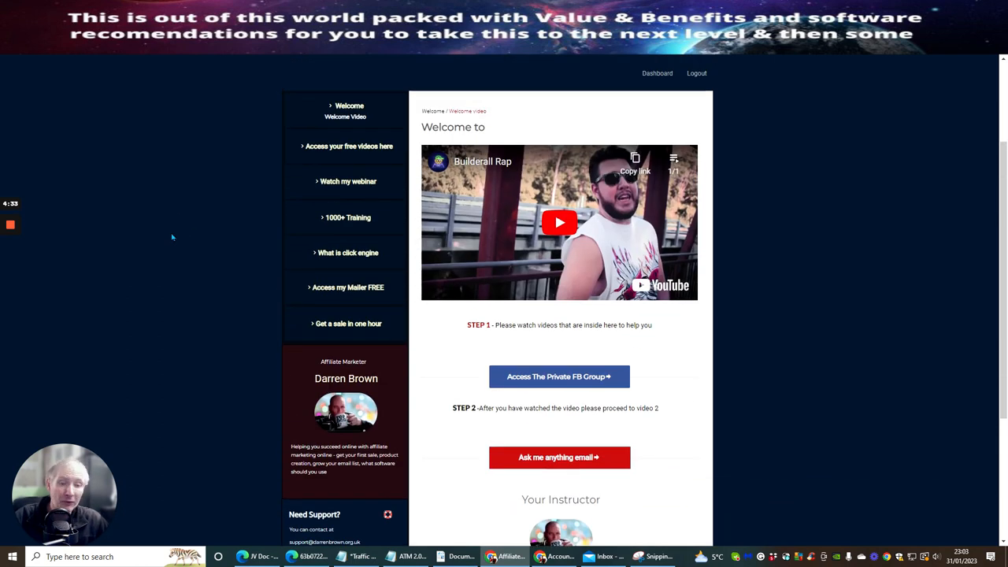
{"action": "mouse_move", "coordinate": [180, 219]}
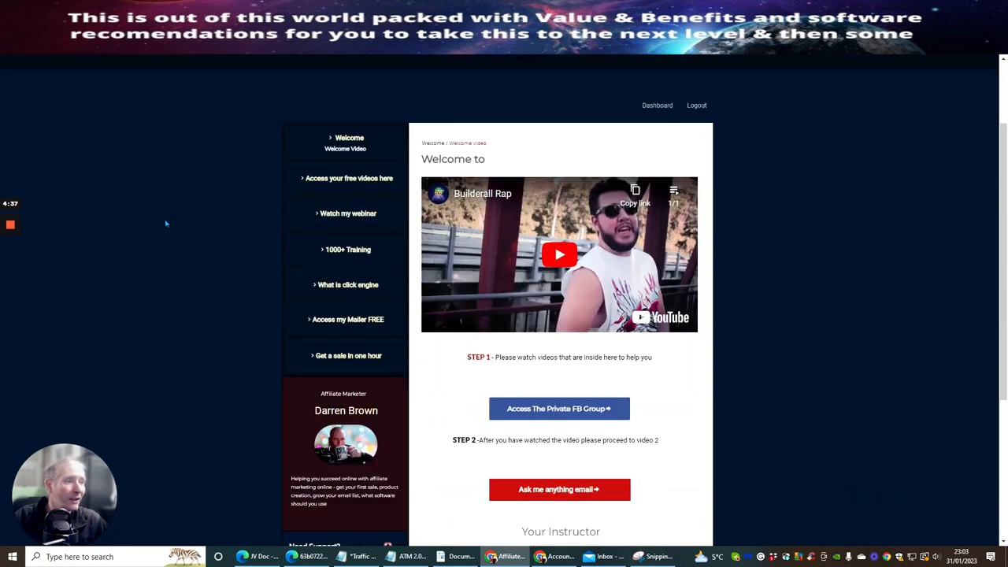
{"action": "scroll", "scroll_direction": "down", "scroll_amount": 3}
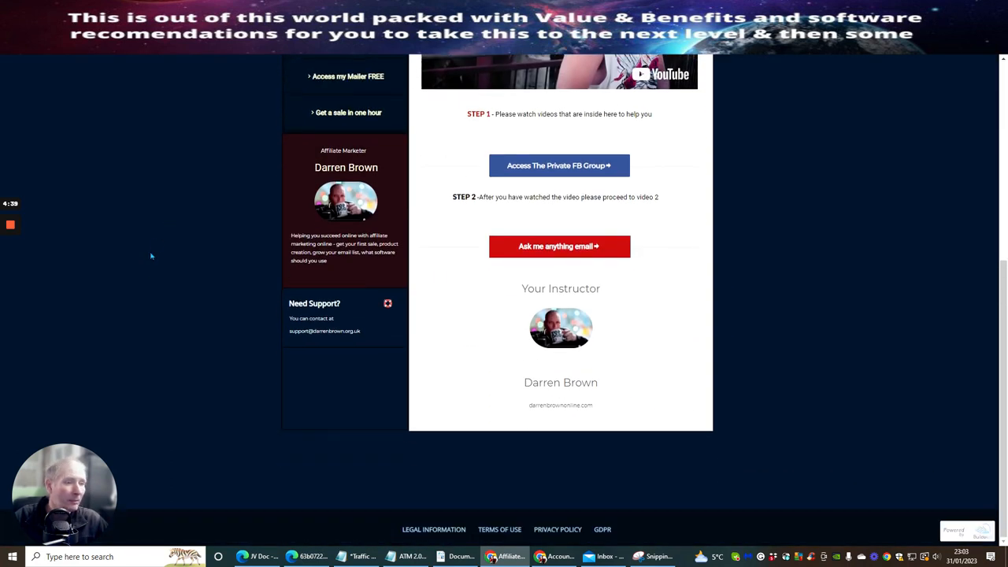
{"action": "mouse_move", "coordinate": [643, 364]}
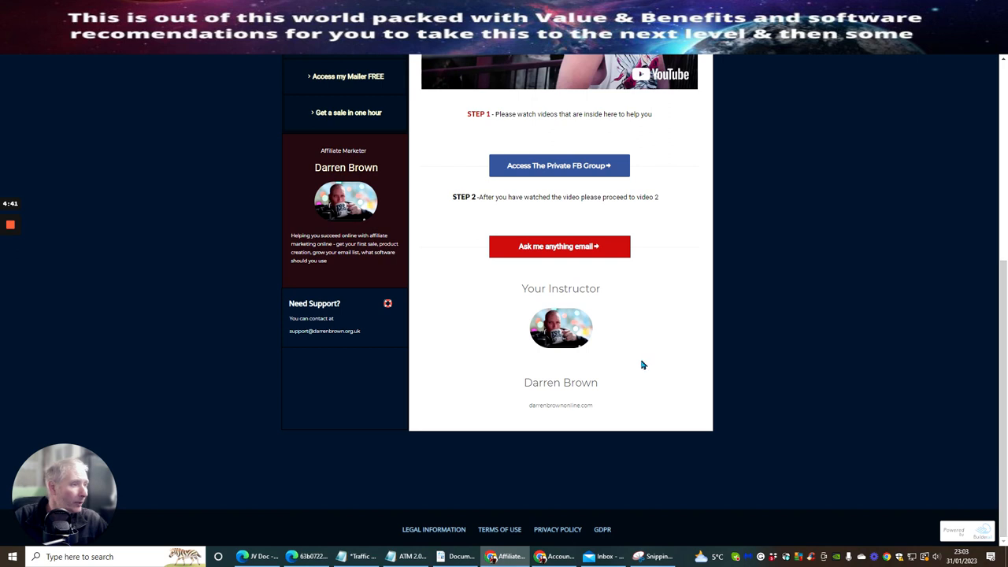
{"action": "scroll", "scroll_direction": "up", "scroll_amount": 3}
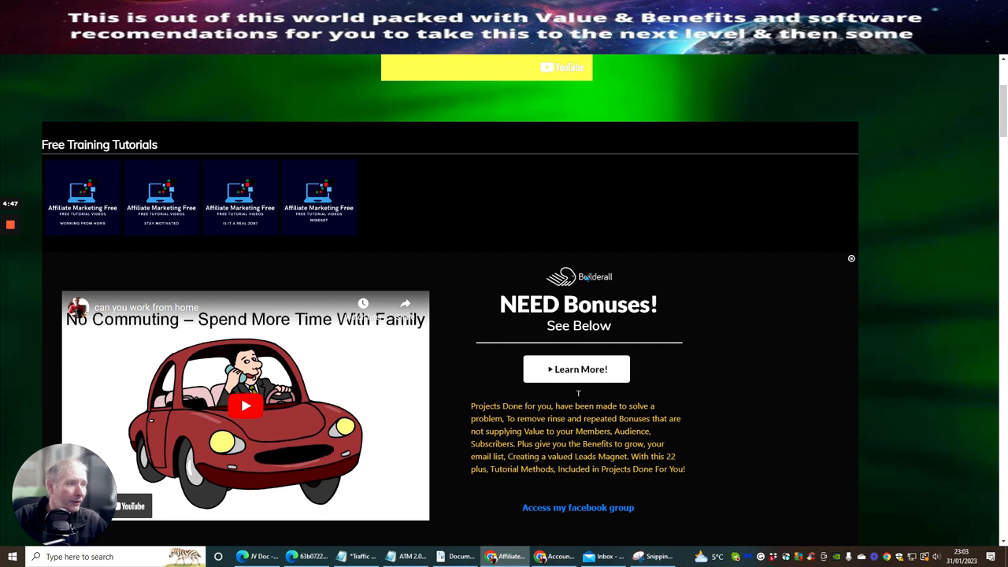
{"action": "scroll", "scroll_direction": "up", "scroll_amount": 3}
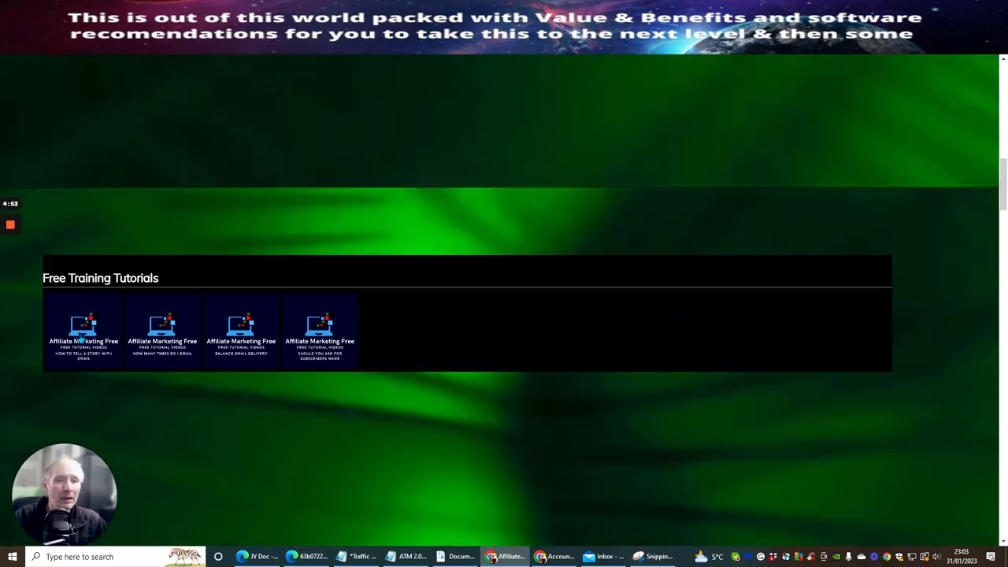
{"action": "left_click", "coordinate": [83, 329]}
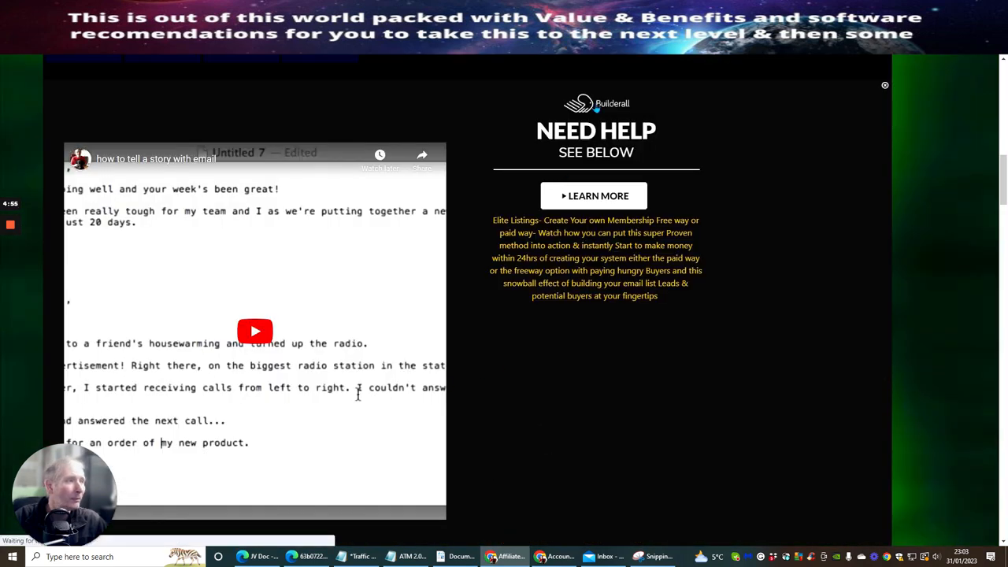
{"action": "left_click", "coordinate": [885, 85]}
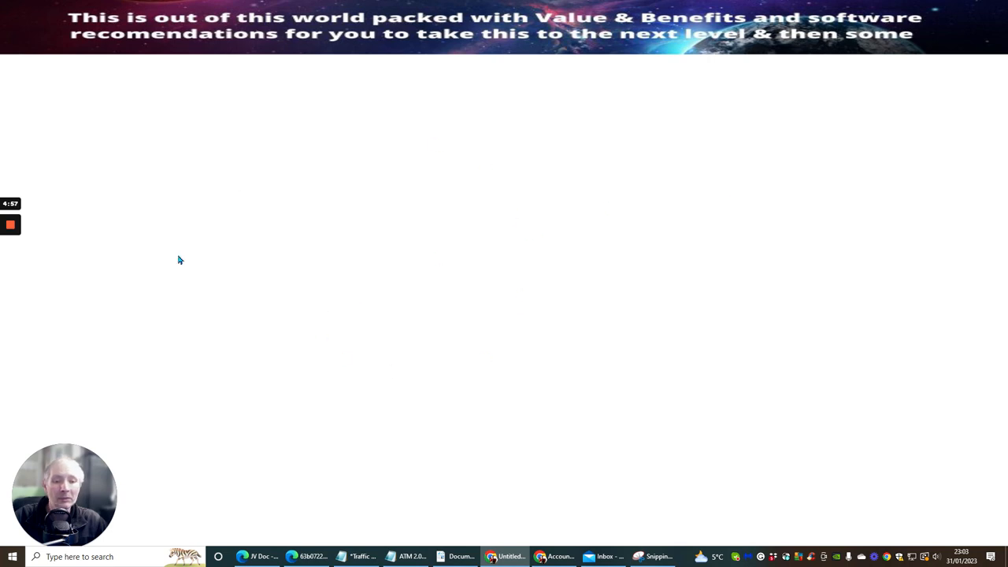
{"action": "mouse_move", "coordinate": [421, 135]}
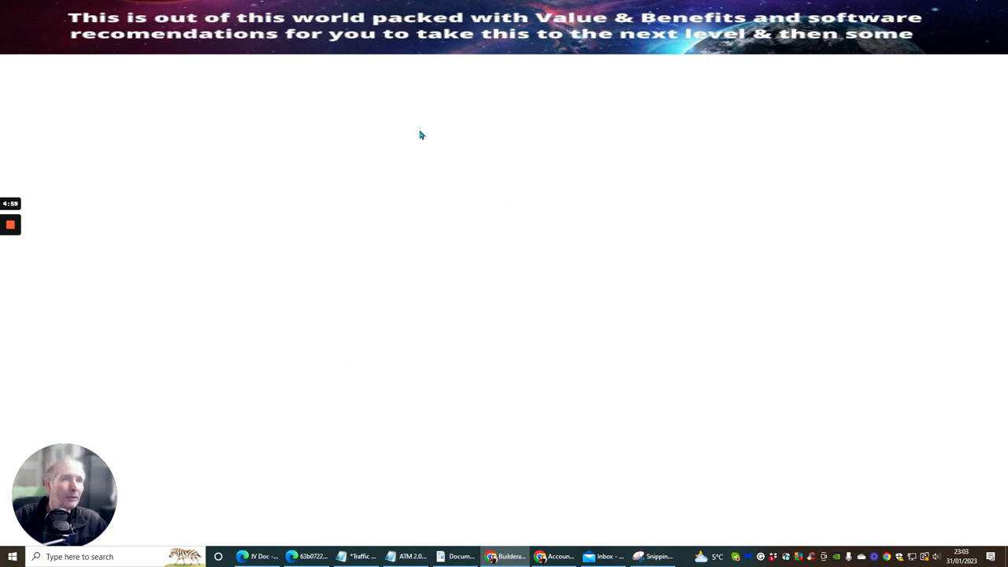
{"action": "mouse_move", "coordinate": [308, 309]}
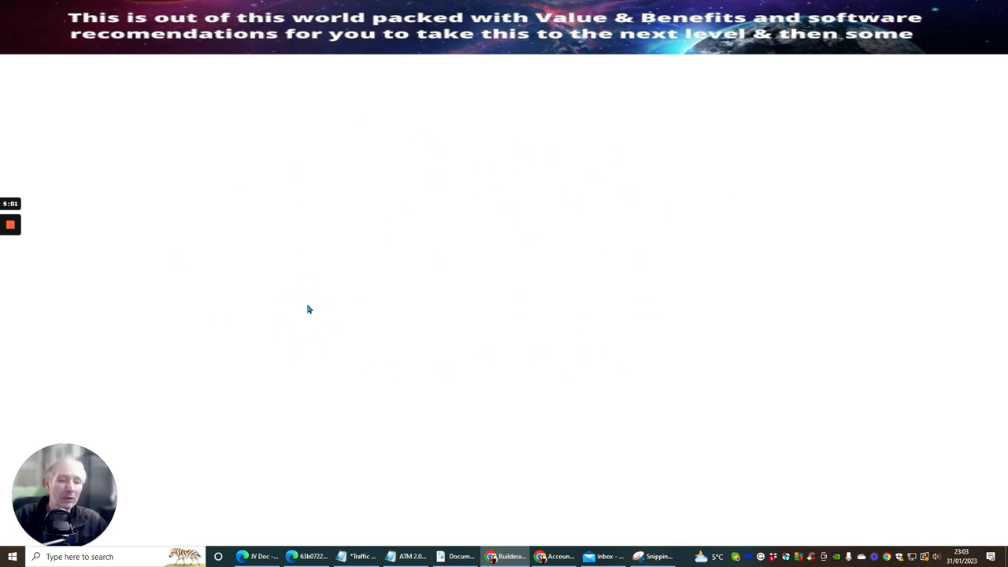
{"action": "mouse_move", "coordinate": [379, 302]}
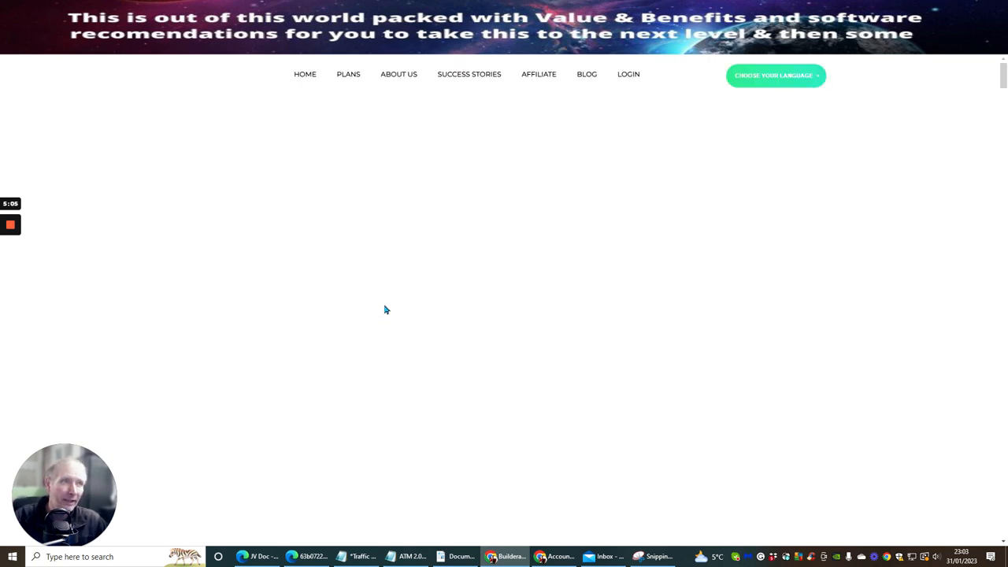
{"action": "mouse_move", "coordinate": [479, 262]}
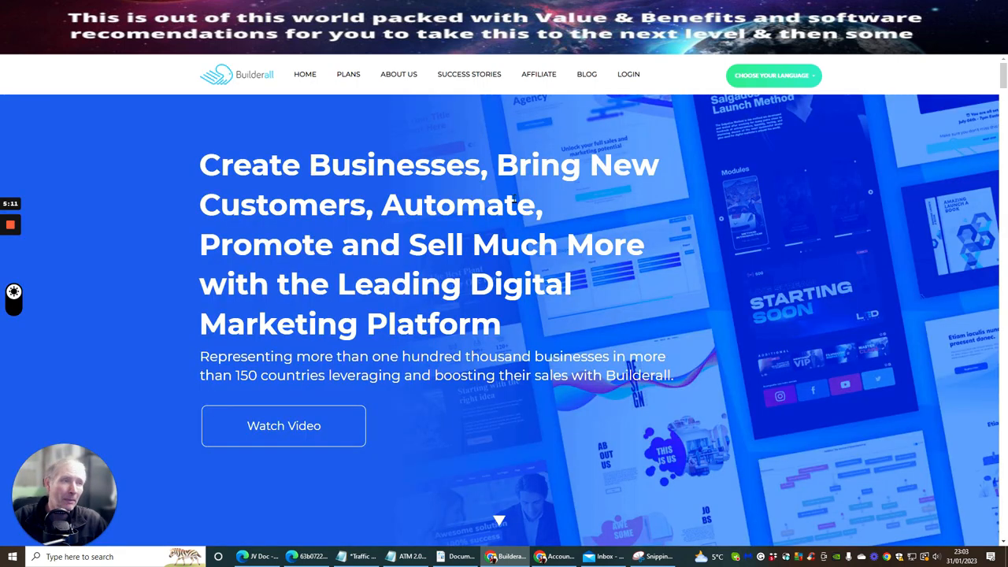
{"action": "mouse_move", "coordinate": [433, 144]}
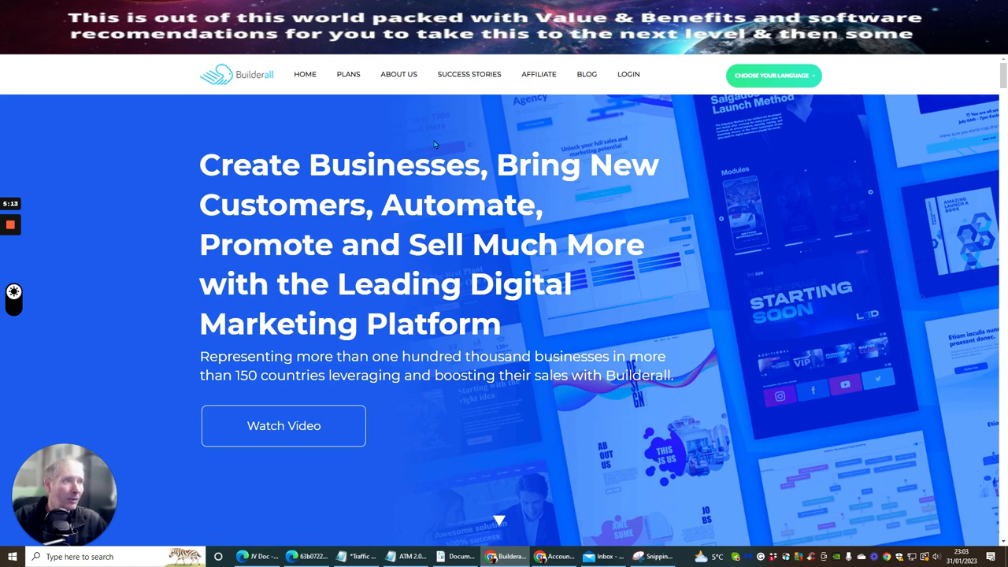
Open the Builderall homepage's site language dropdown.
{"action": "left_click", "coordinate": [772, 76]}
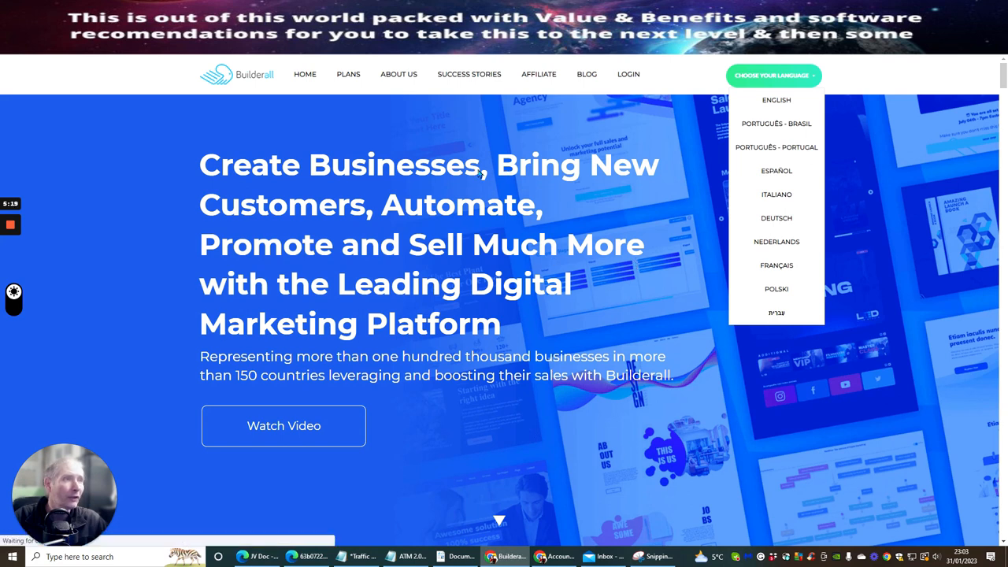
{"action": "mouse_move", "coordinate": [547, 78]}
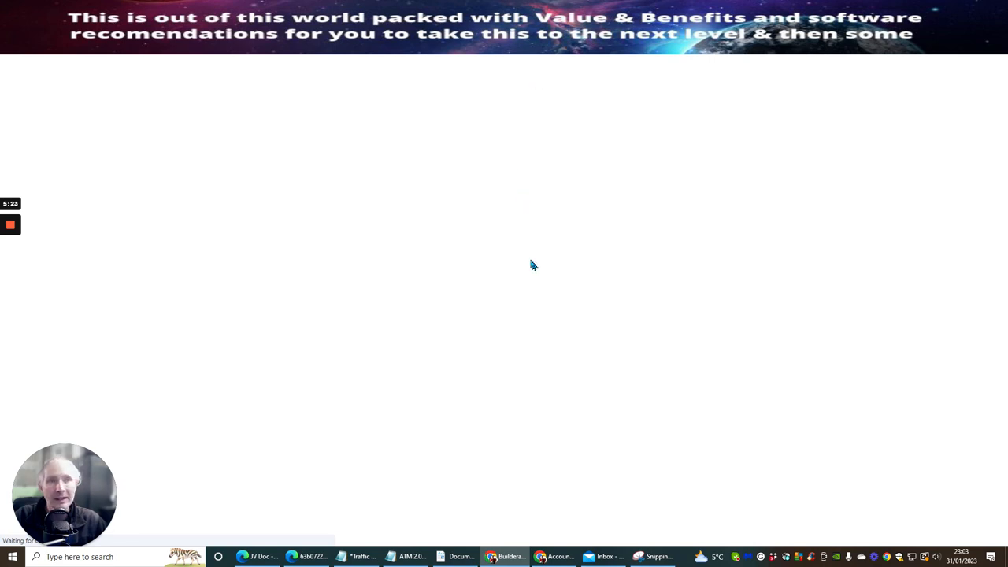
{"action": "mouse_move", "coordinate": [492, 258]}
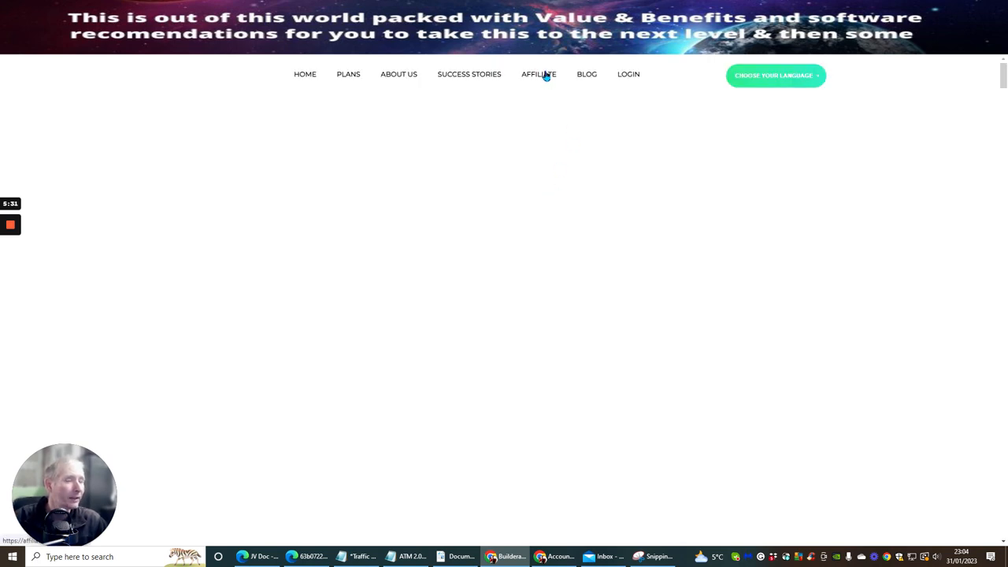
{"action": "scroll", "scroll_direction": "down", "scroll_amount": 3}
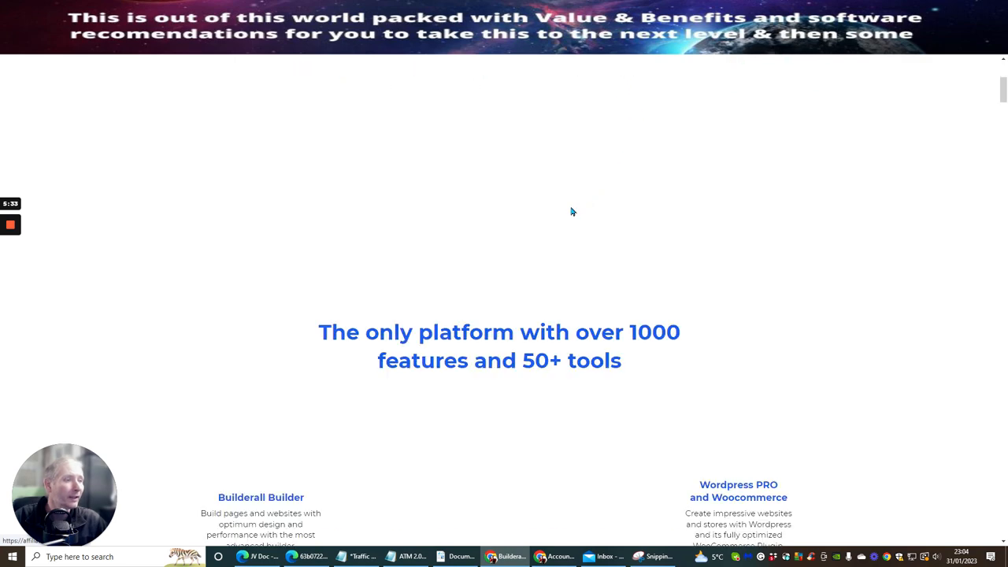
{"action": "scroll", "scroll_direction": "down", "scroll_amount": 3}
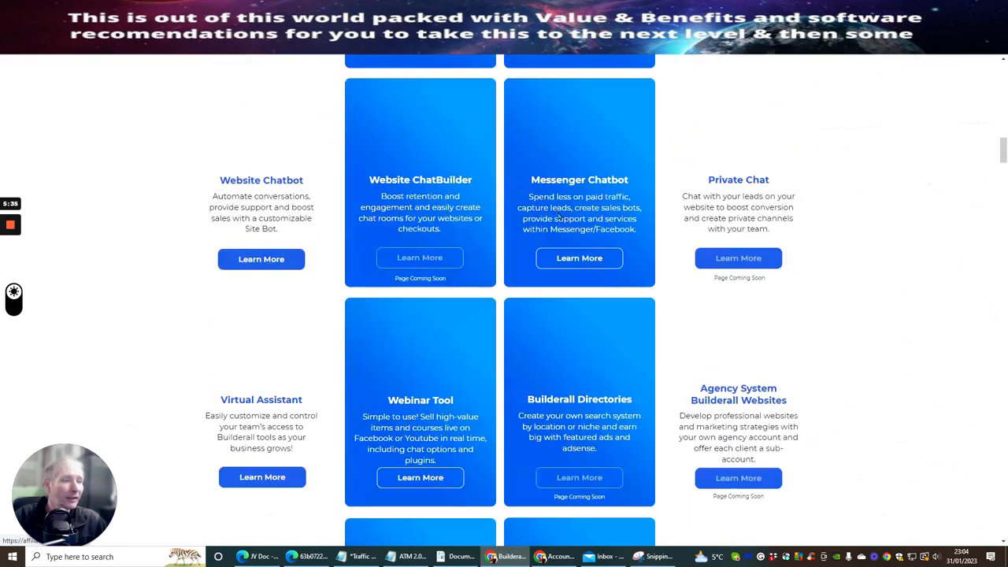
{"action": "scroll", "scroll_direction": "down", "scroll_amount": 3}
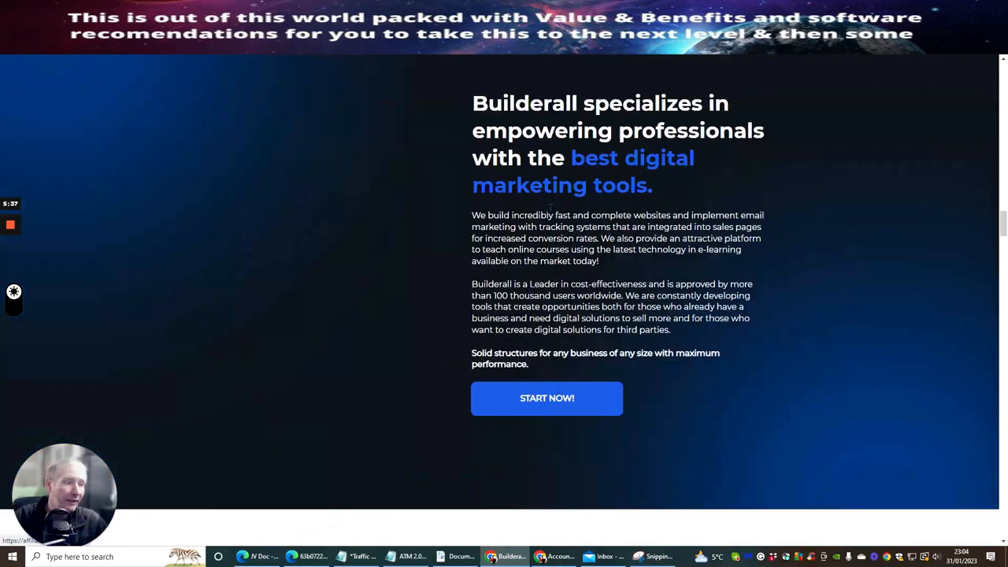
{"action": "scroll", "scroll_direction": "down", "scroll_amount": 3}
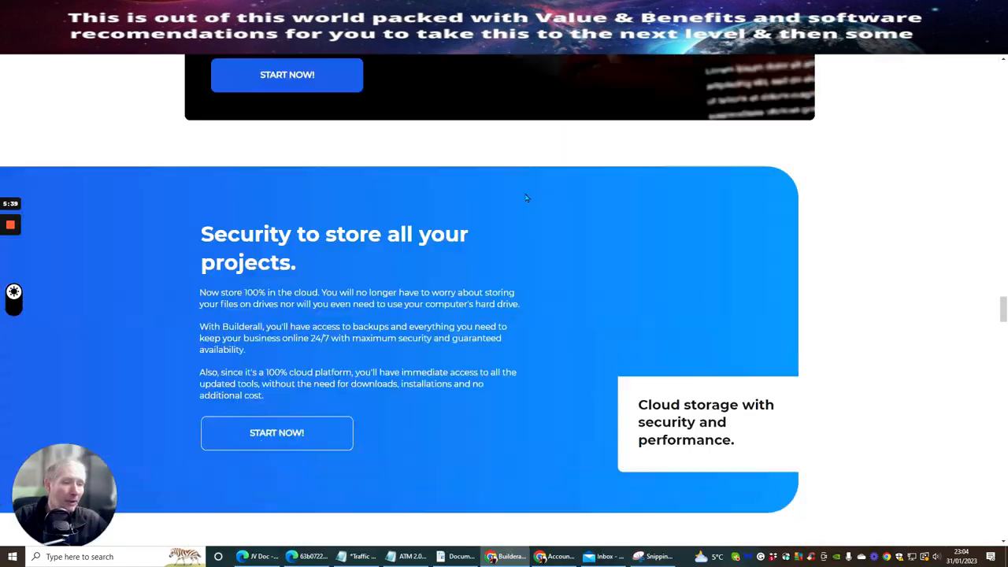
{"action": "scroll", "scroll_direction": "down", "scroll_amount": 3}
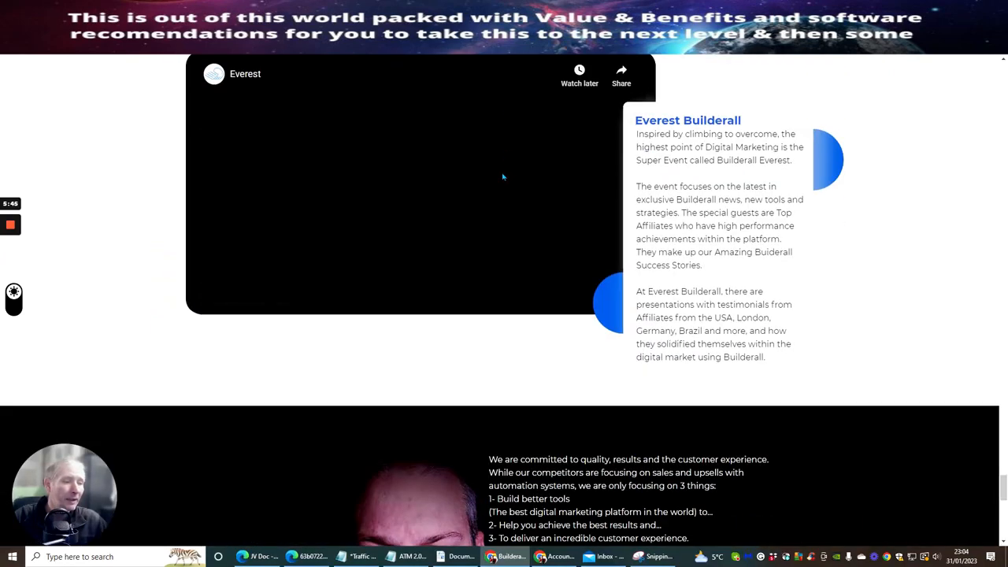
{"action": "scroll", "scroll_direction": "down", "scroll_amount": 3}
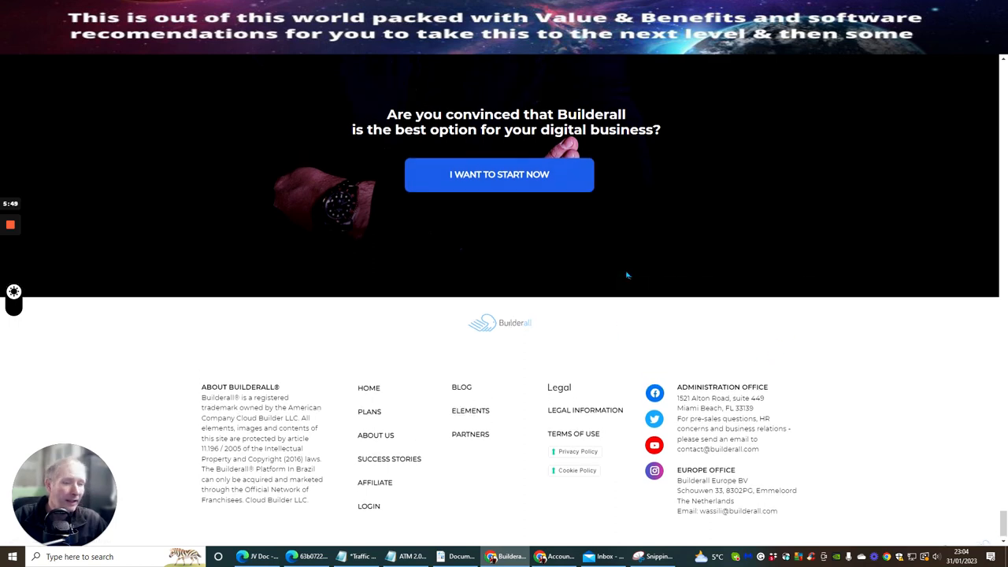
{"action": "scroll", "scroll_direction": "up", "scroll_amount": 3}
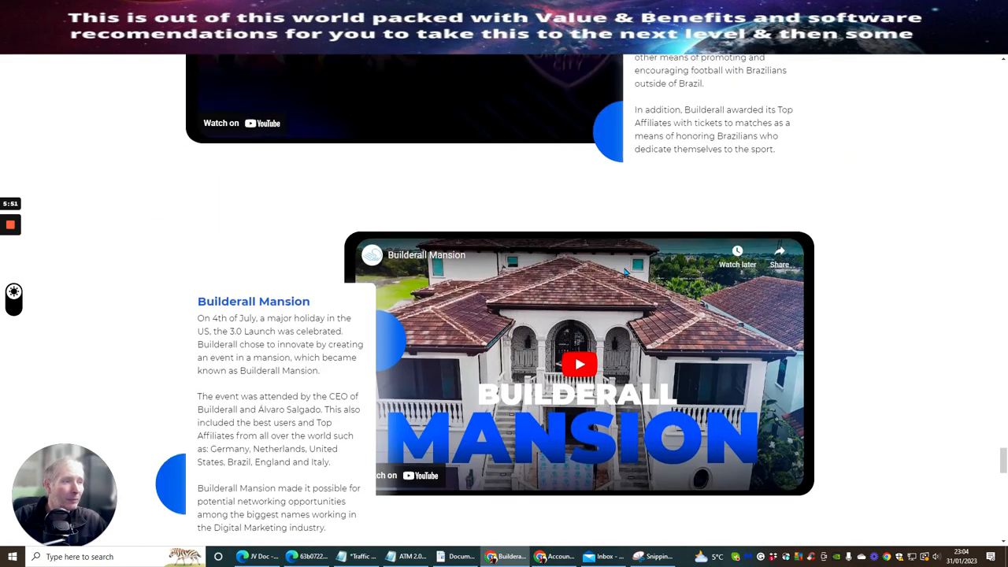
{"action": "scroll", "scroll_direction": "down", "scroll_amount": 3}
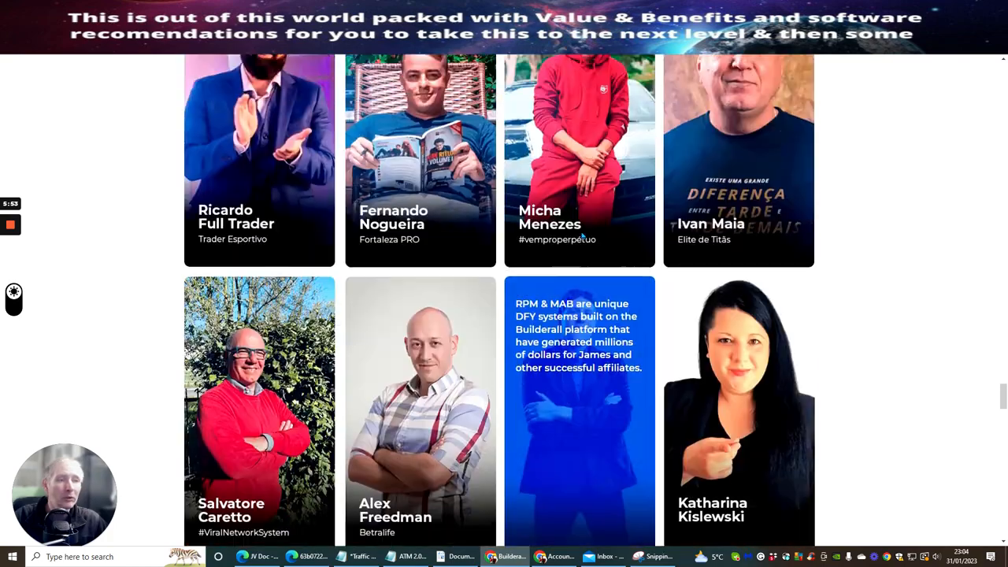
{"action": "scroll", "scroll_direction": "down", "scroll_amount": 3}
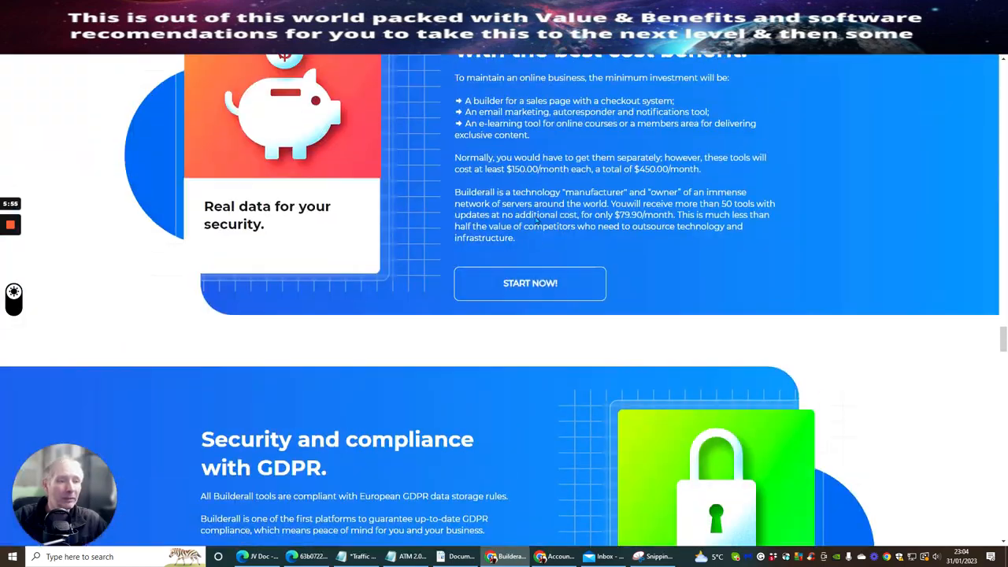
{"action": "scroll", "scroll_direction": "up", "scroll_amount": 3}
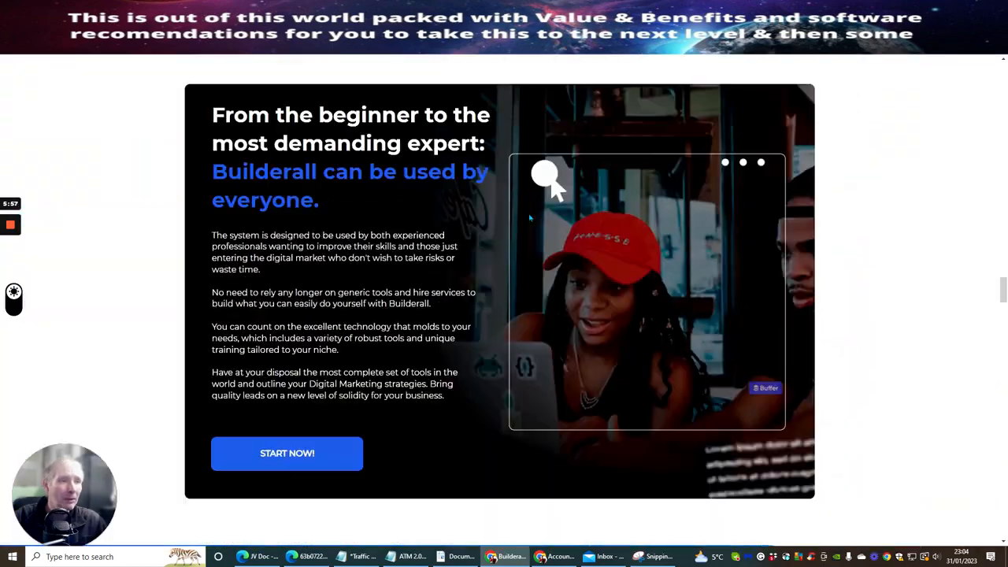
{"action": "scroll", "scroll_direction": "down", "scroll_amount": 3}
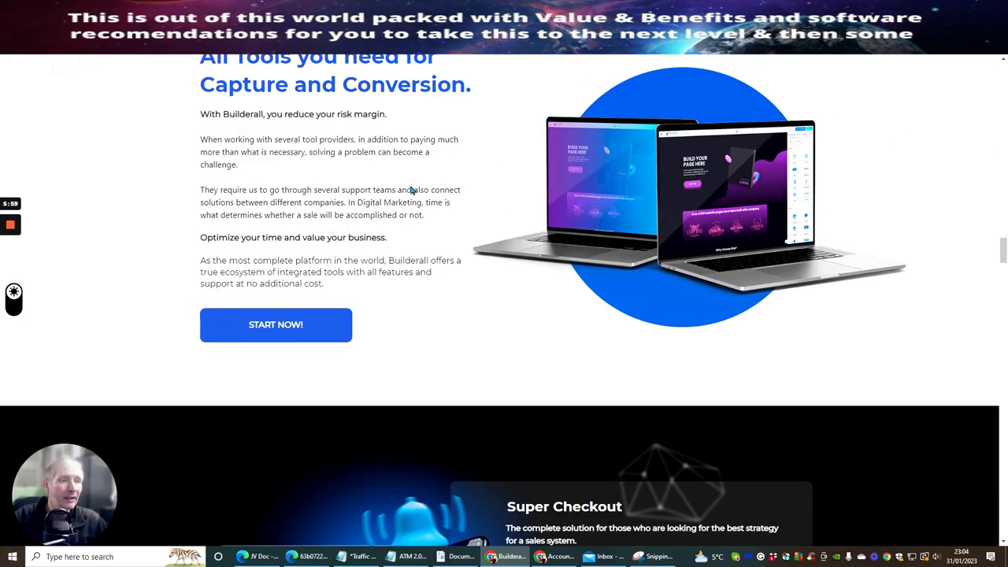
{"action": "scroll", "scroll_direction": "down", "scroll_amount": 3}
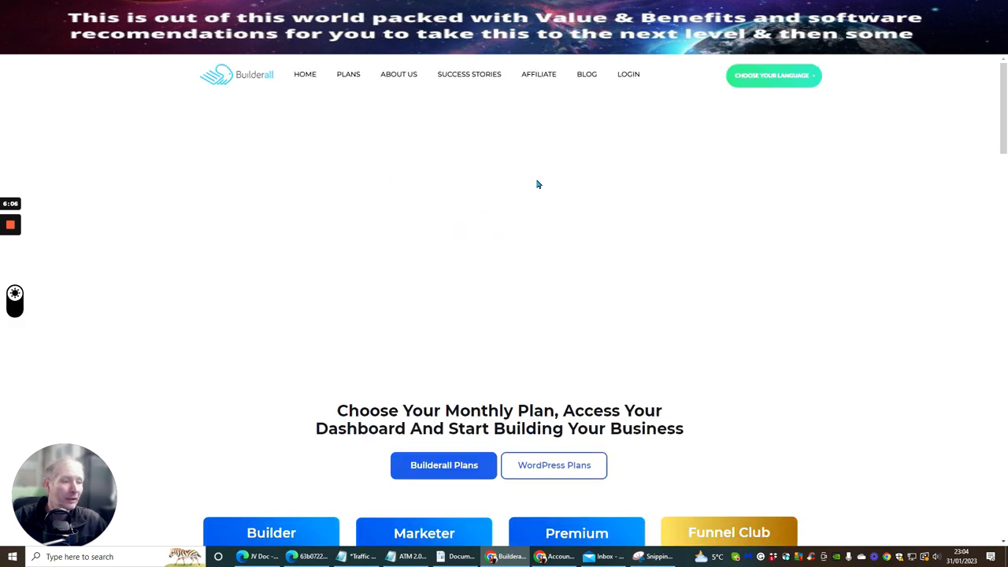
Browse the Builder, Marketer, Premium and Funnel Club plan prices and Tools & Features table.
{"action": "scroll", "scroll_direction": "down", "scroll_amount": 3}
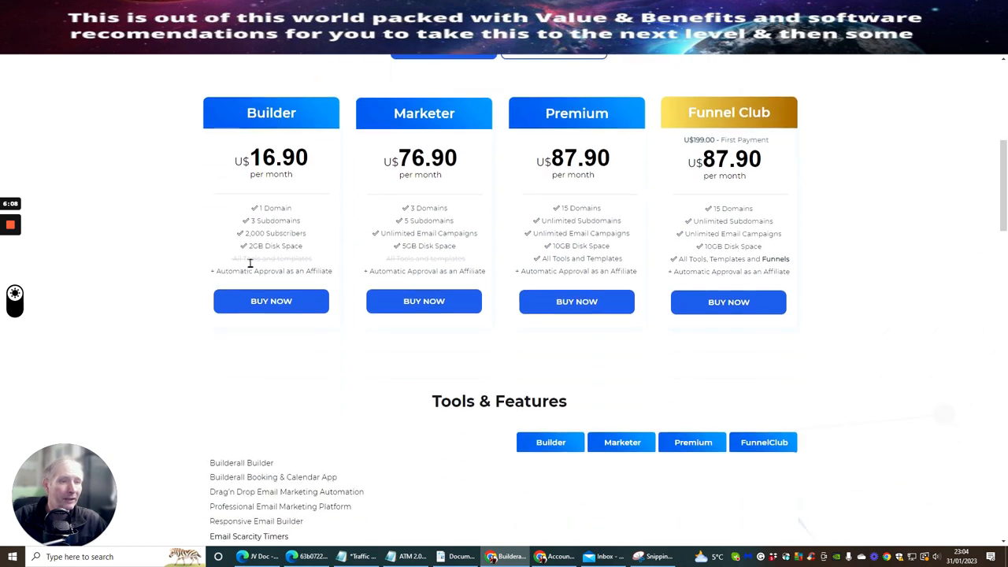
{"action": "mouse_move", "coordinate": [318, 128]}
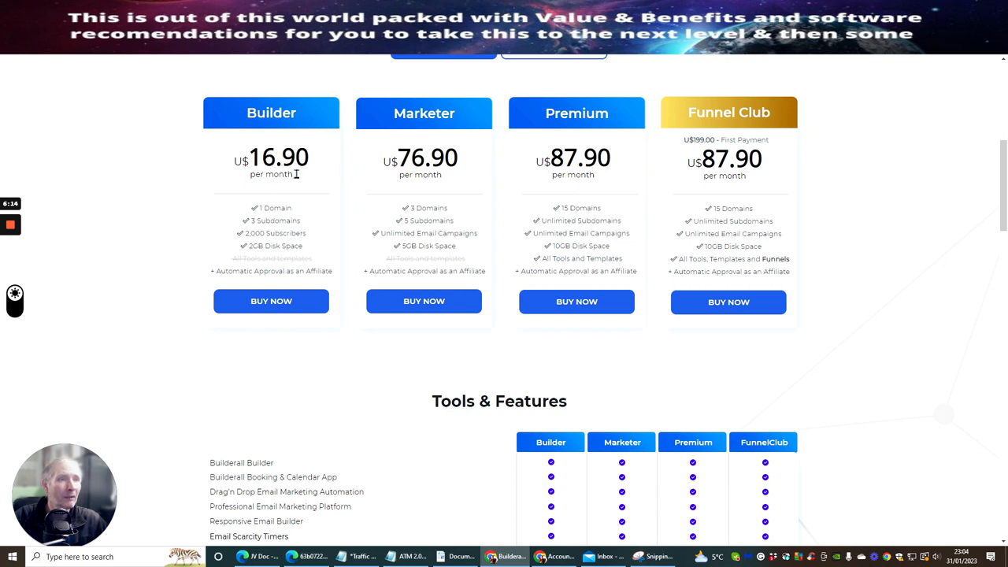
{"action": "mouse_move", "coordinate": [408, 162]}
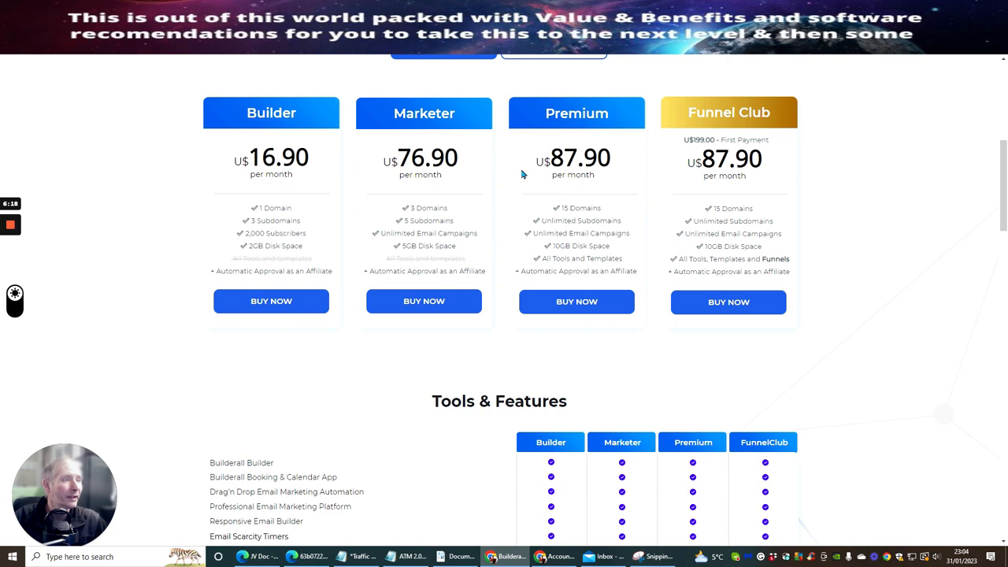
{"action": "mouse_move", "coordinate": [577, 112]}
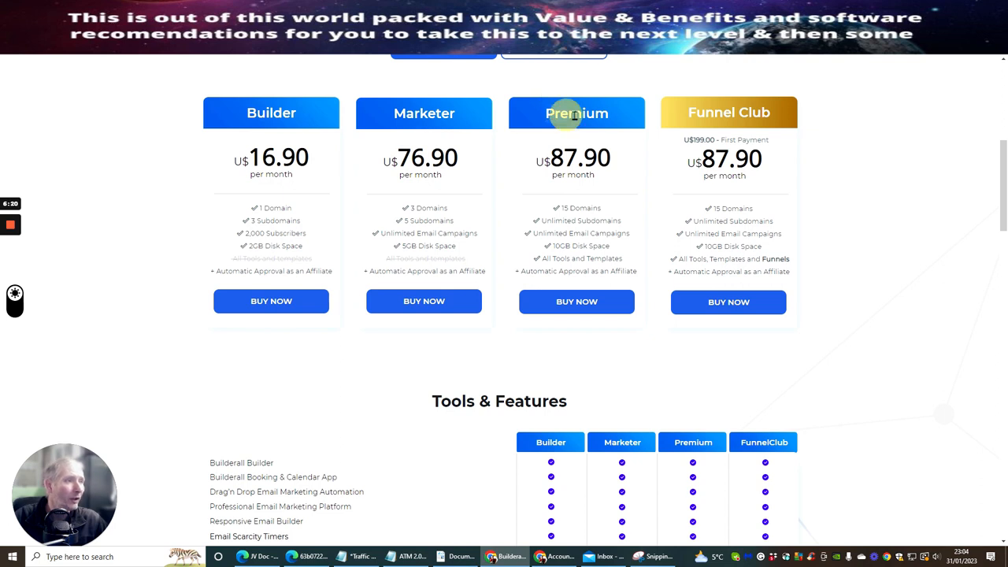
{"action": "mouse_move", "coordinate": [589, 229]}
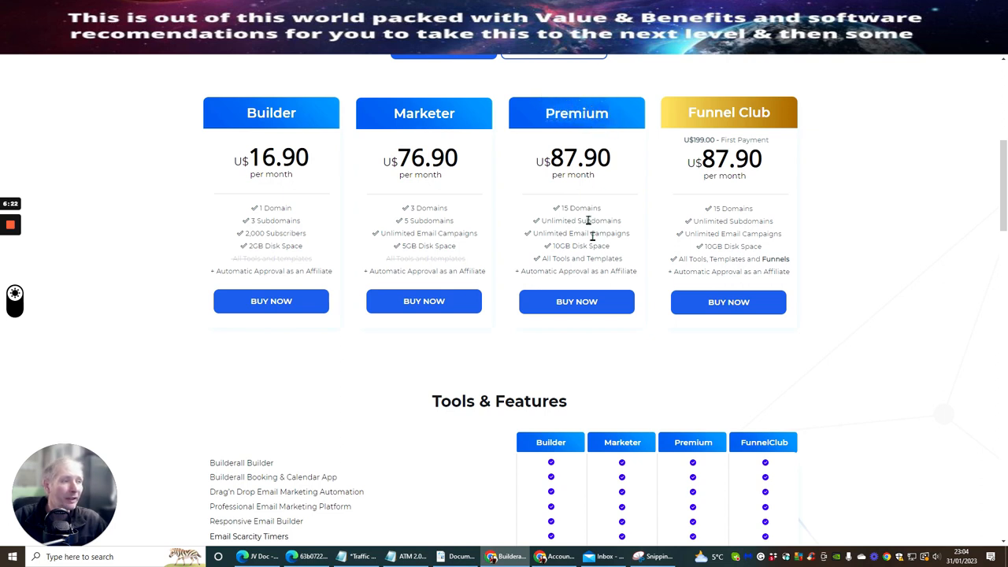
{"action": "mouse_move", "coordinate": [581, 233]}
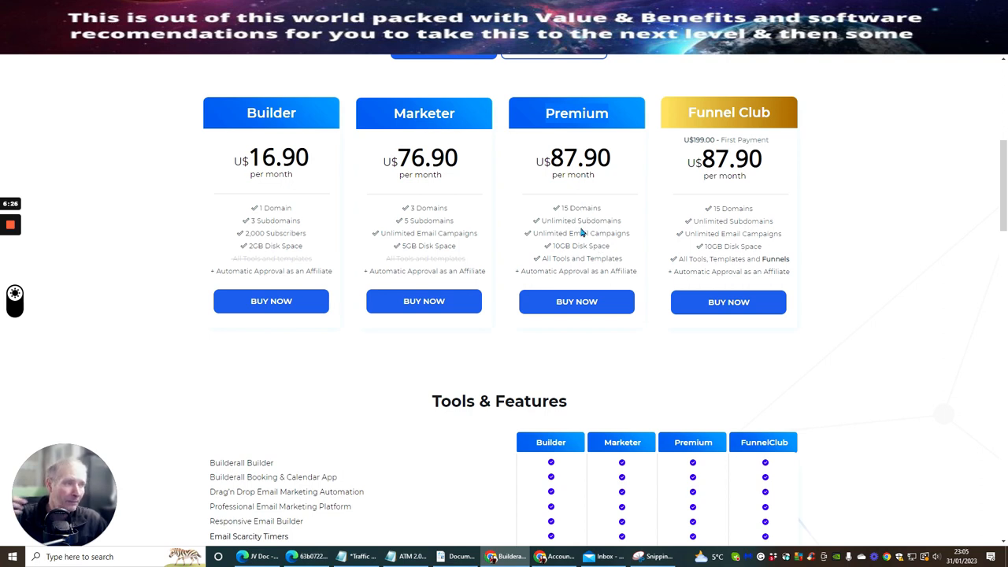
{"action": "mouse_move", "coordinate": [581, 246]}
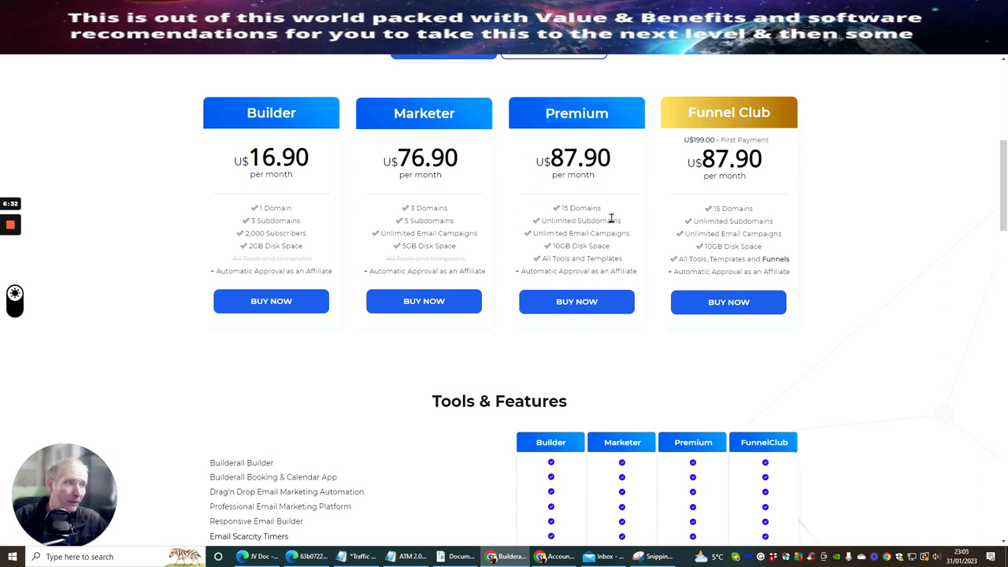
{"action": "mouse_move", "coordinate": [581, 219]}
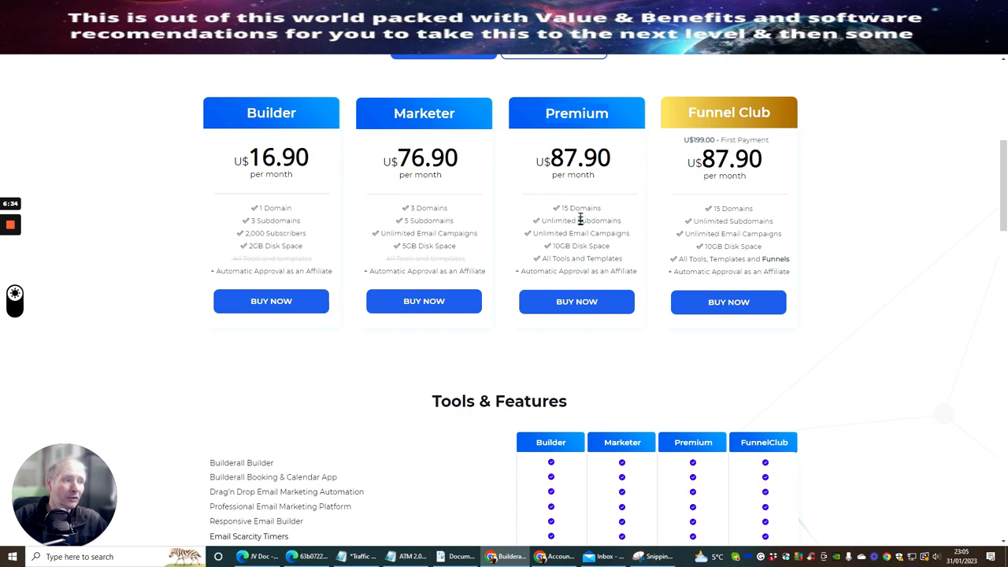
{"action": "mouse_move", "coordinate": [588, 282]}
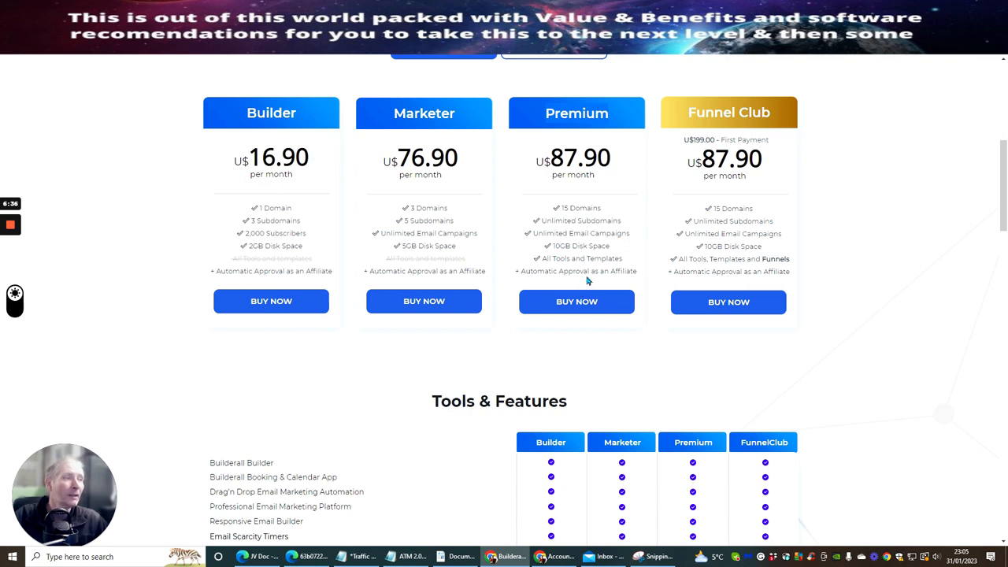
{"action": "mouse_move", "coordinate": [575, 276]}
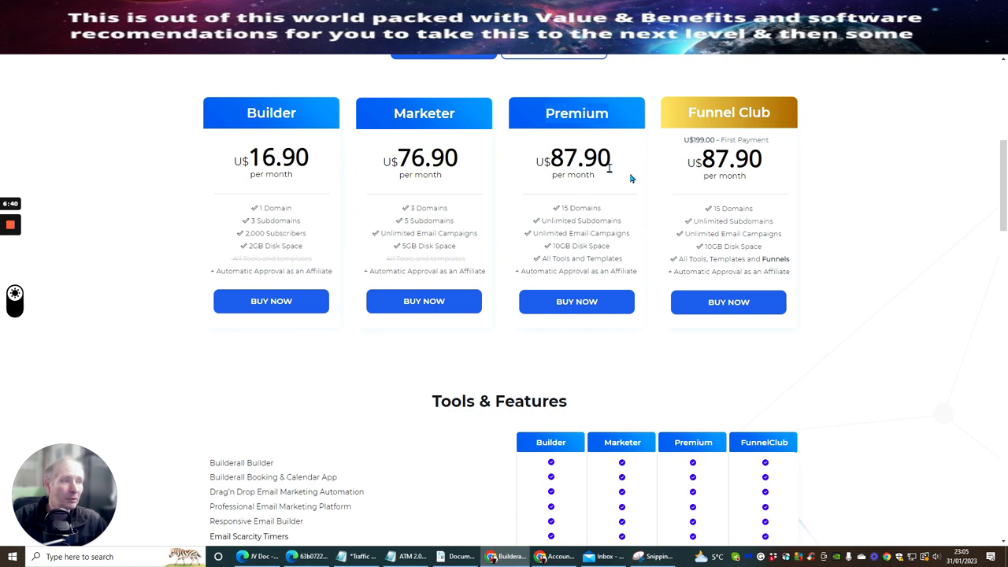
{"action": "scroll", "scroll_direction": "down", "scroll_amount": 3}
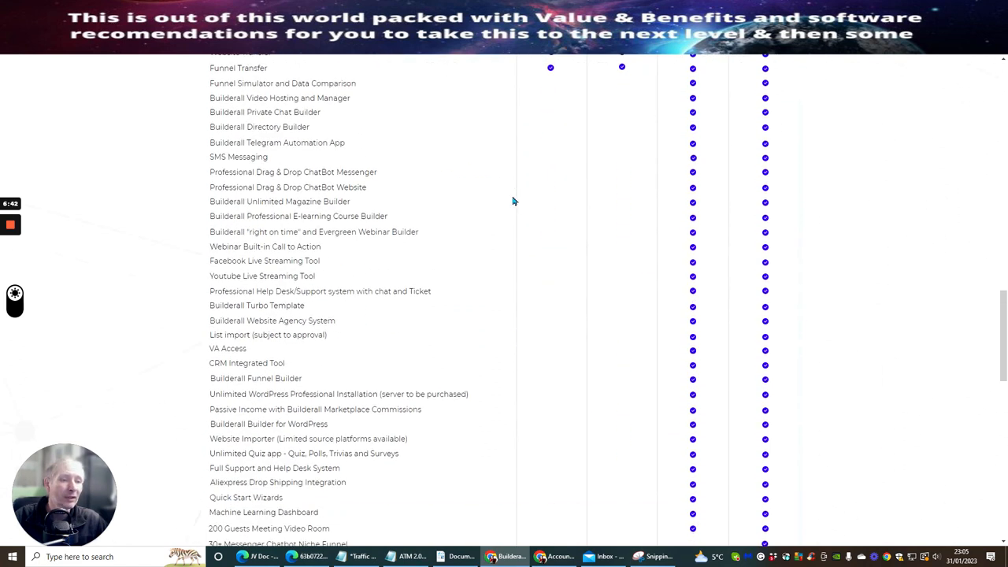
{"action": "scroll", "scroll_direction": "down", "scroll_amount": 3}
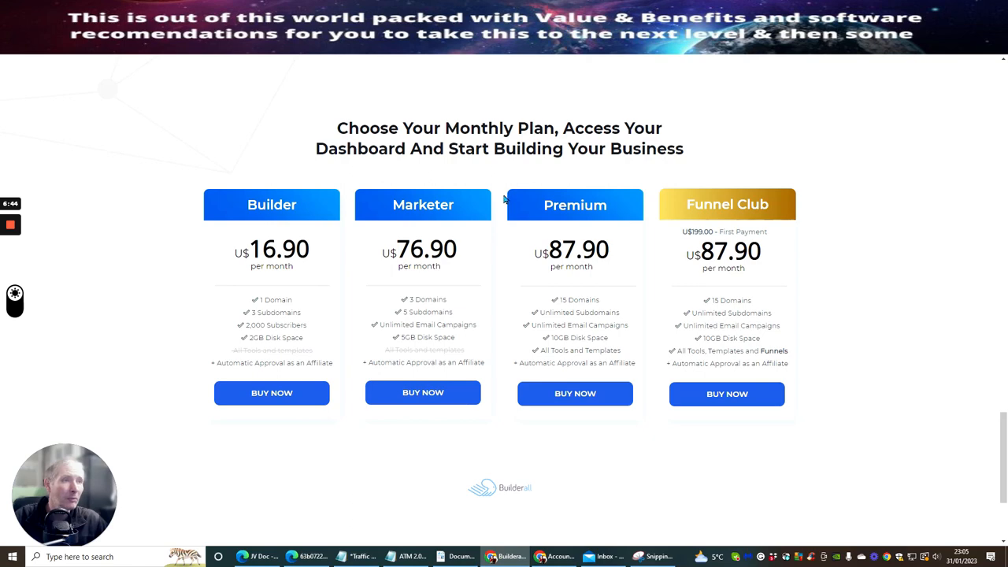
{"action": "scroll", "scroll_direction": "down", "scroll_amount": 3}
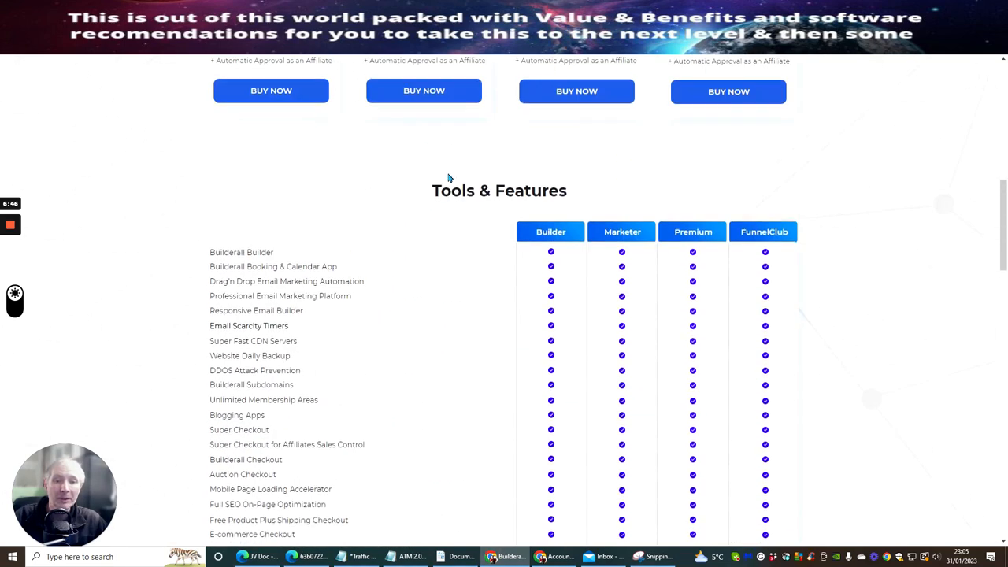
{"action": "scroll", "scroll_direction": "up", "scroll_amount": 3}
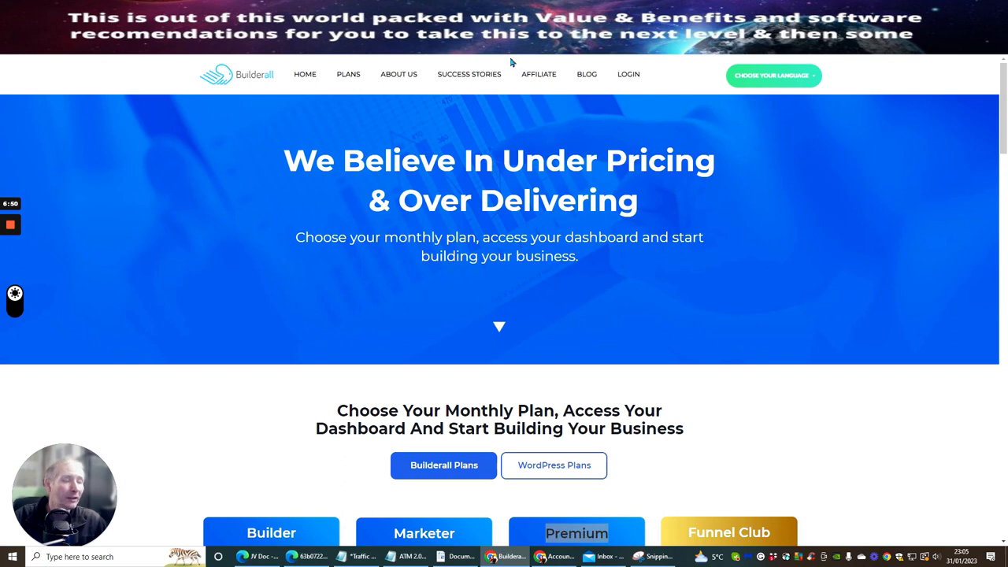
{"action": "scroll", "scroll_direction": "down", "scroll_amount": 3}
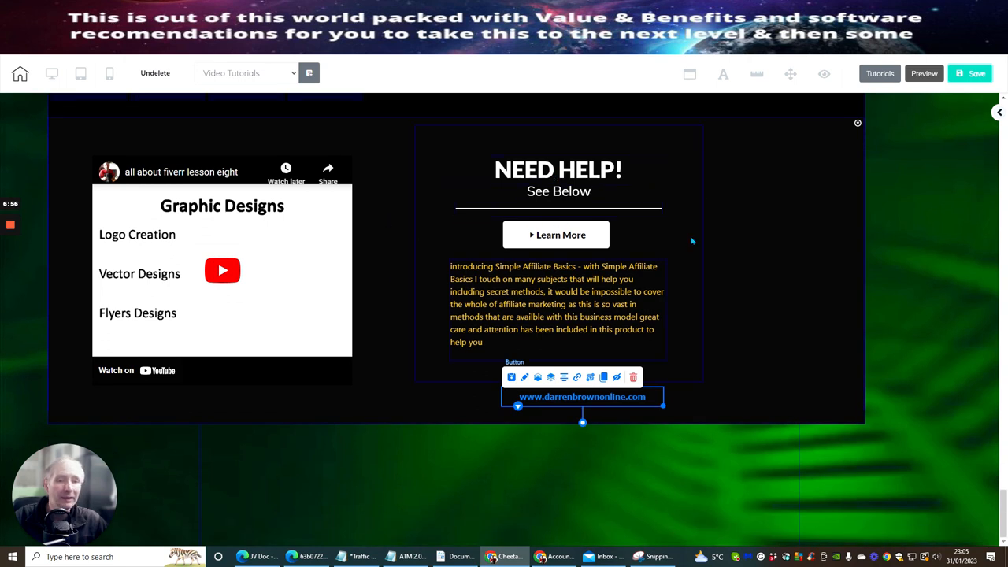
{"action": "mouse_move", "coordinate": [599, 405]}
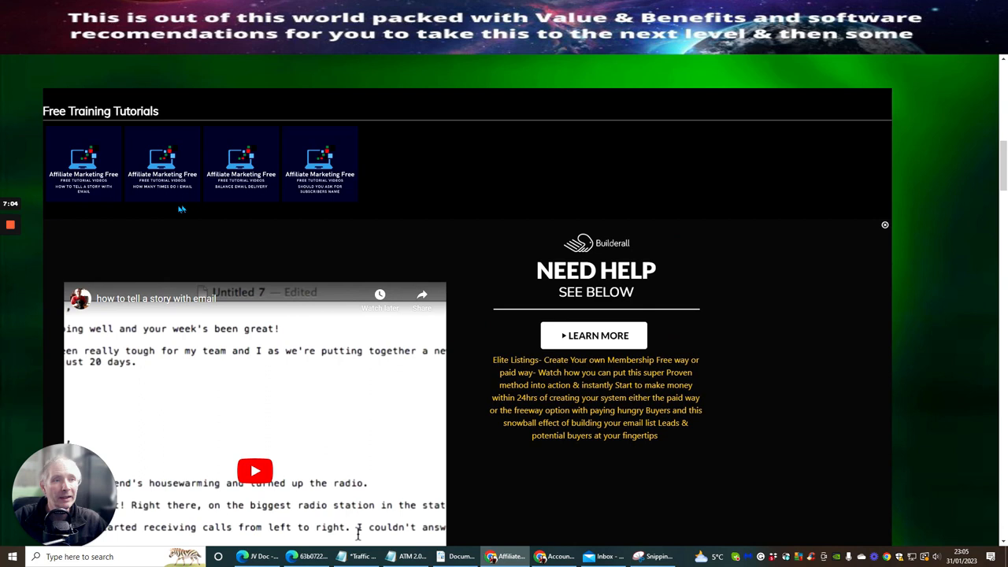
{"action": "mouse_move", "coordinate": [717, 271]}
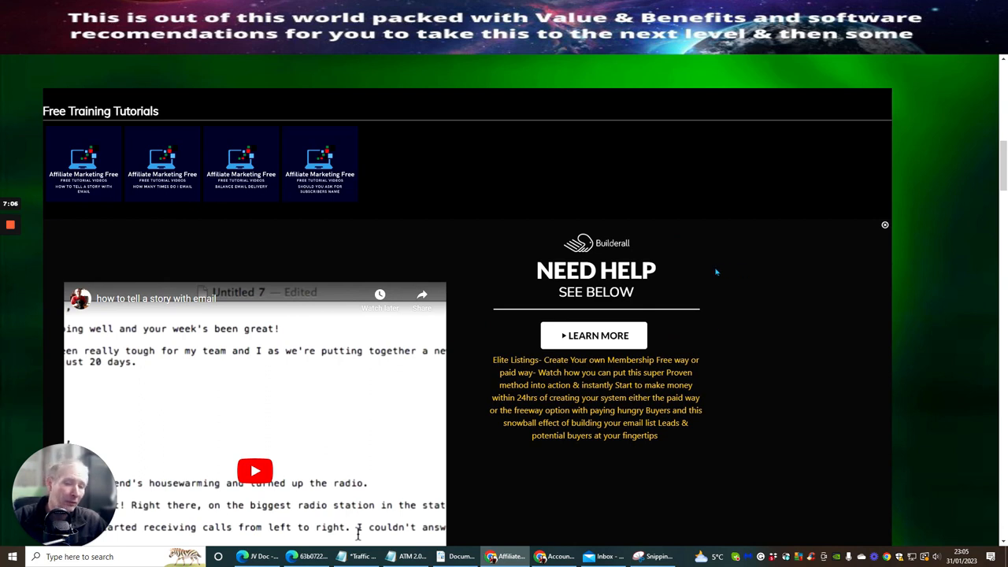
{"action": "mouse_move", "coordinate": [410, 181]}
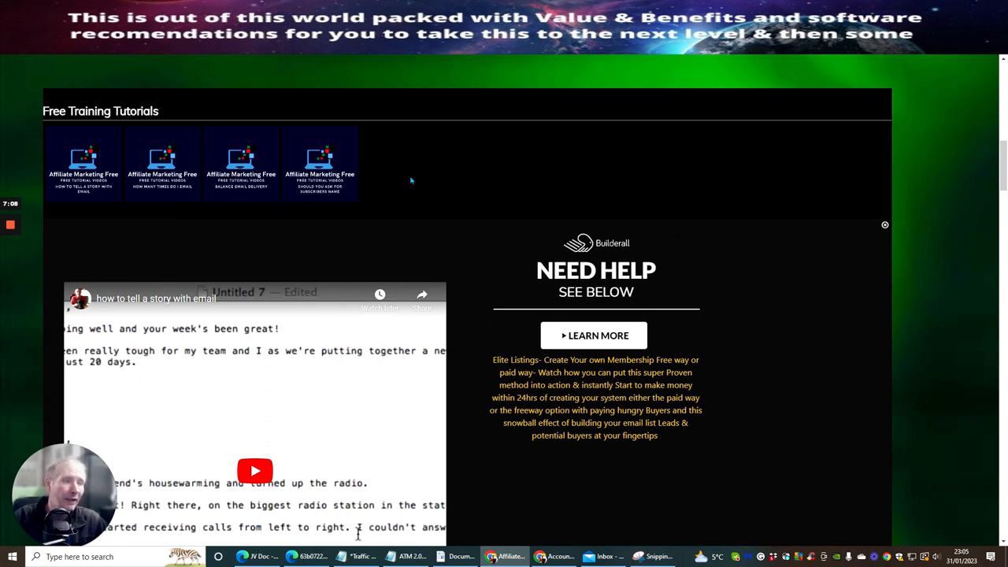
{"action": "mouse_move", "coordinate": [425, 171]}
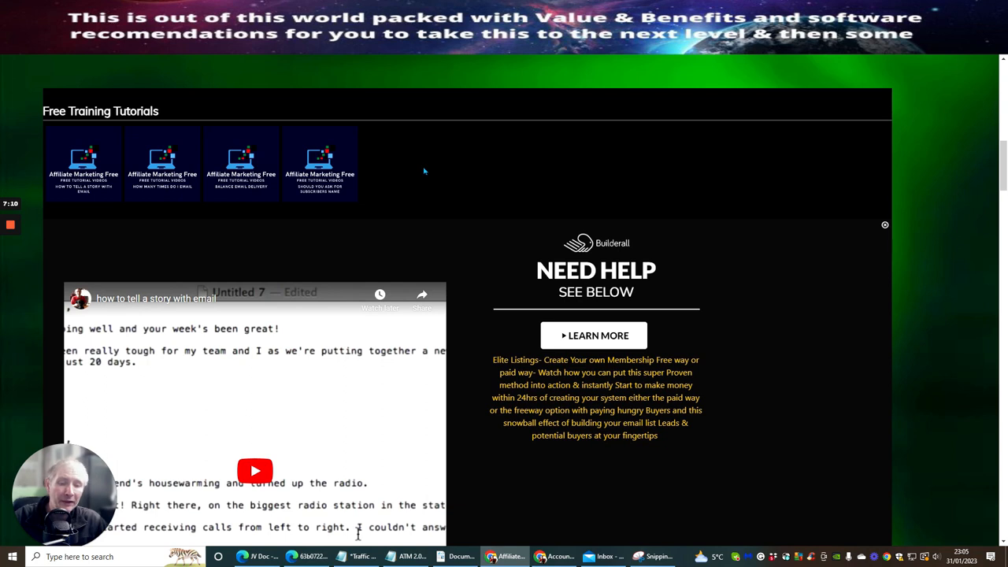
Scroll through the Free Training Tutorials section of the members site.
{"action": "scroll", "scroll_direction": "up", "scroll_amount": 3}
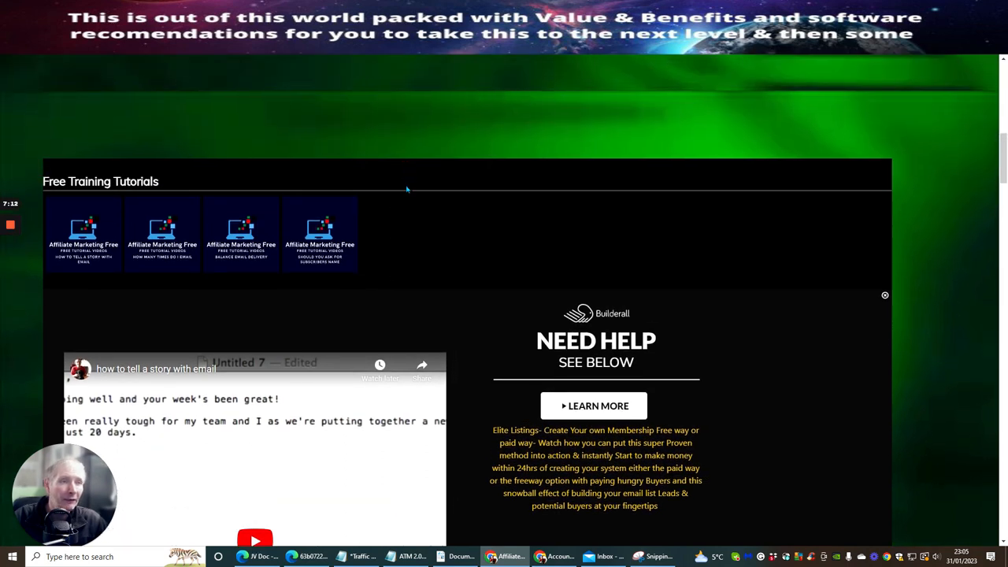
{"action": "mouse_move", "coordinate": [418, 229]}
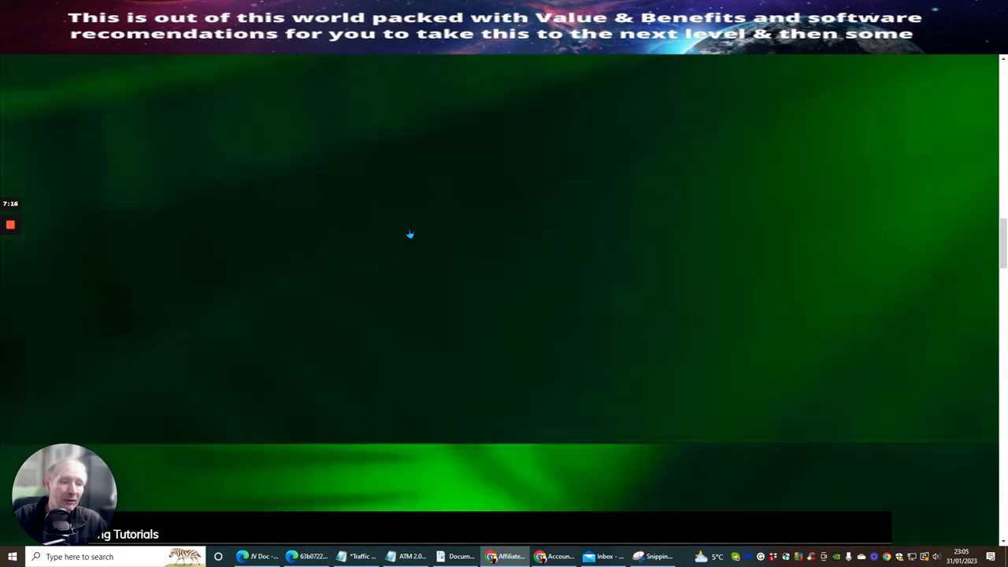
{"action": "scroll", "scroll_direction": "down", "scroll_amount": 3}
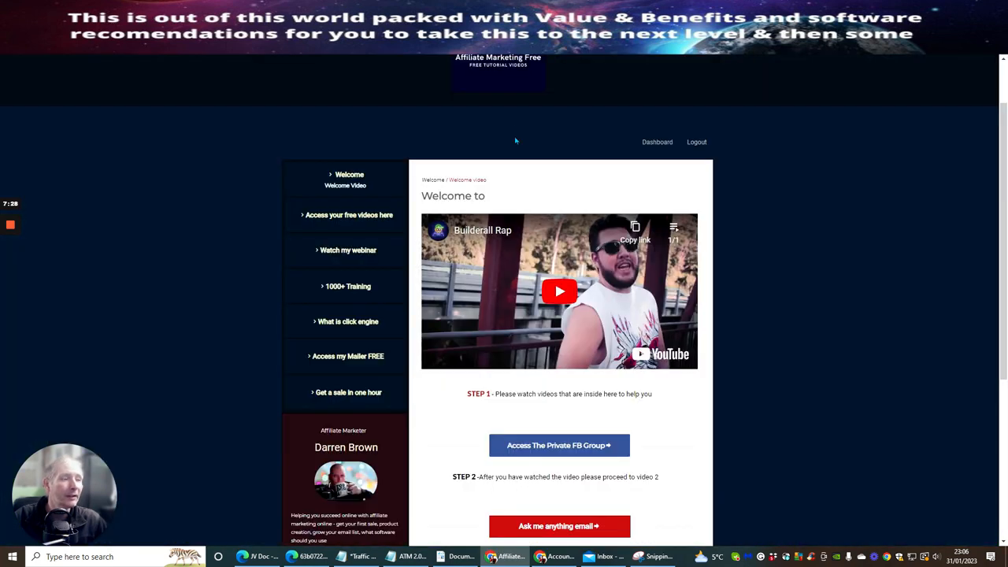
Scroll down the Welcome Video page toward the instructor details and back up.
{"action": "scroll", "scroll_direction": "down", "scroll_amount": 3}
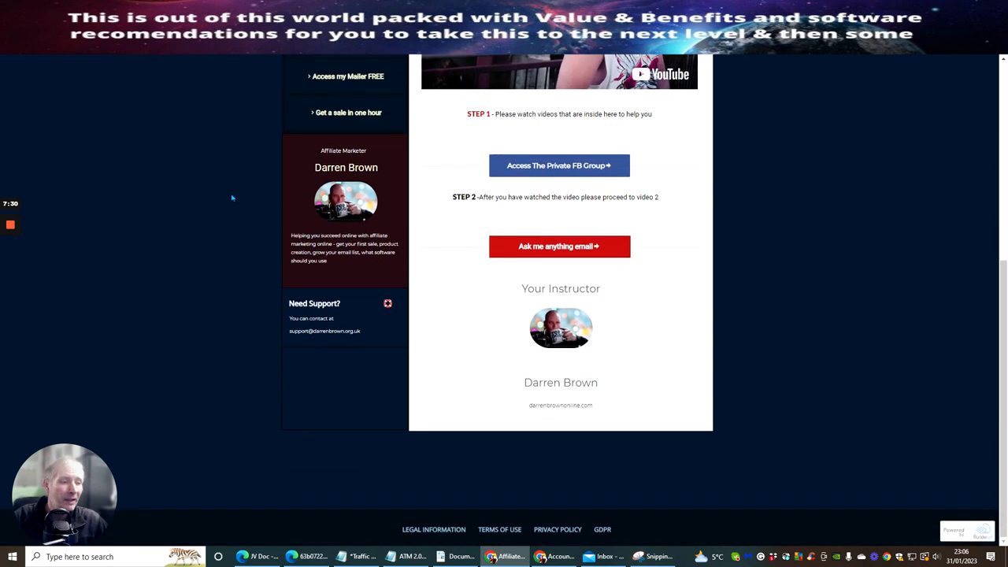
{"action": "scroll", "scroll_direction": "up", "scroll_amount": 3}
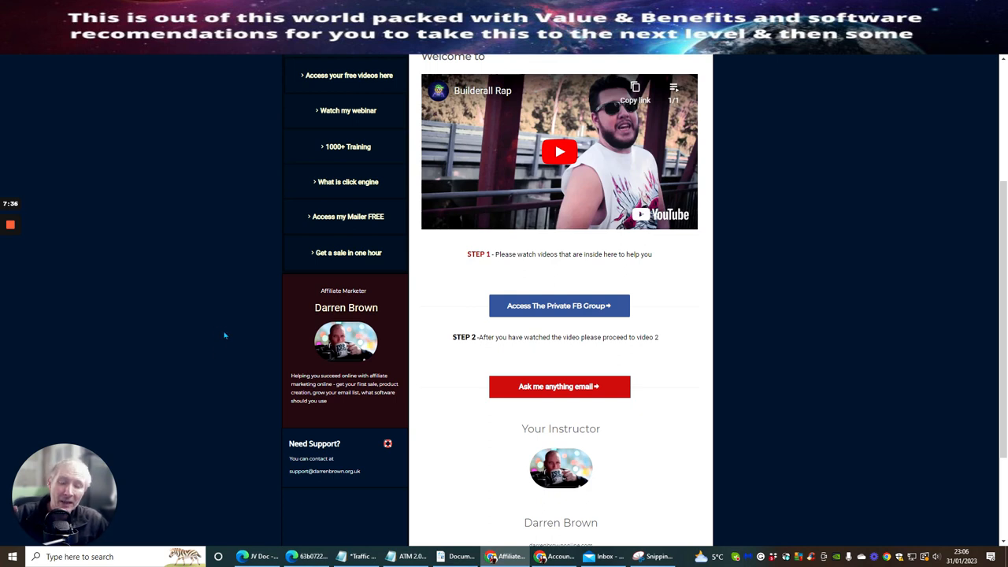
{"action": "mouse_move", "coordinate": [208, 354]}
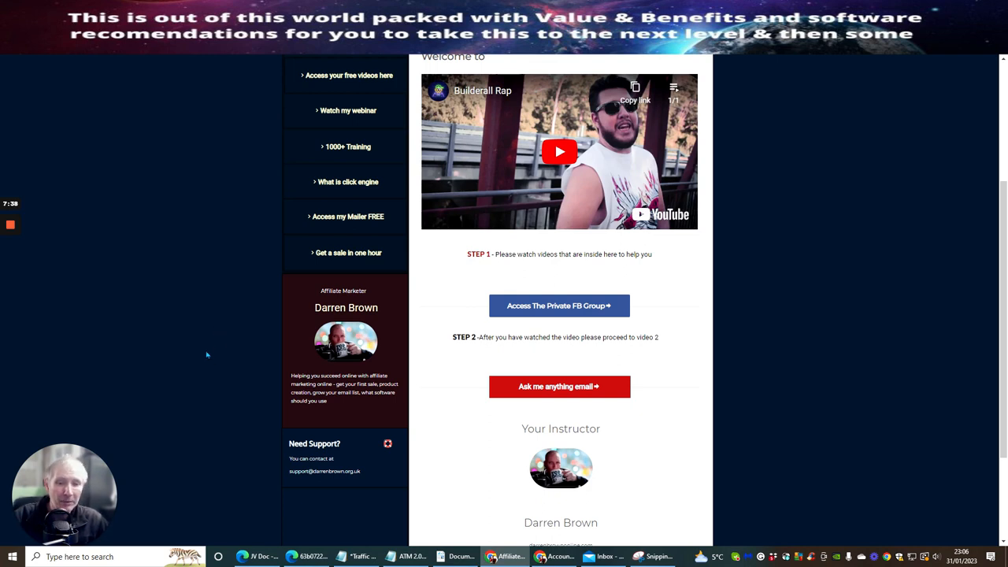
{"action": "mouse_move", "coordinate": [42, 289]}
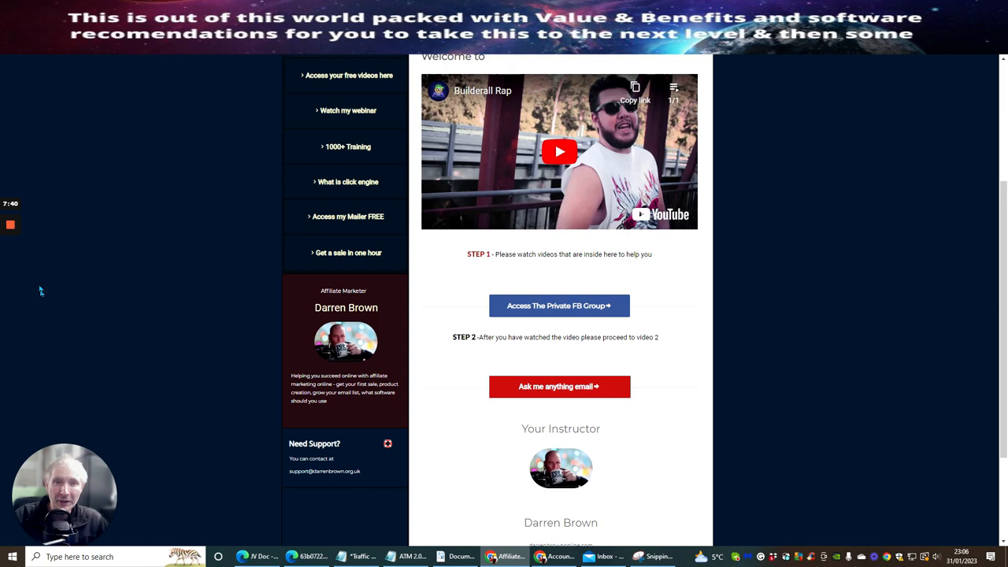